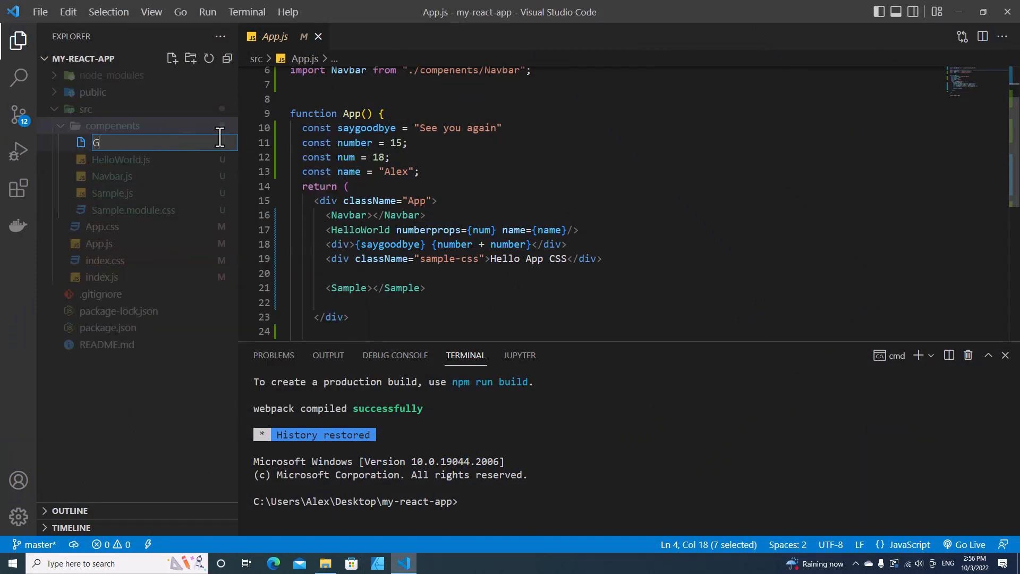
Create Greeting.js in components, importing React and starting a Greeting function.
type("reeting.js")
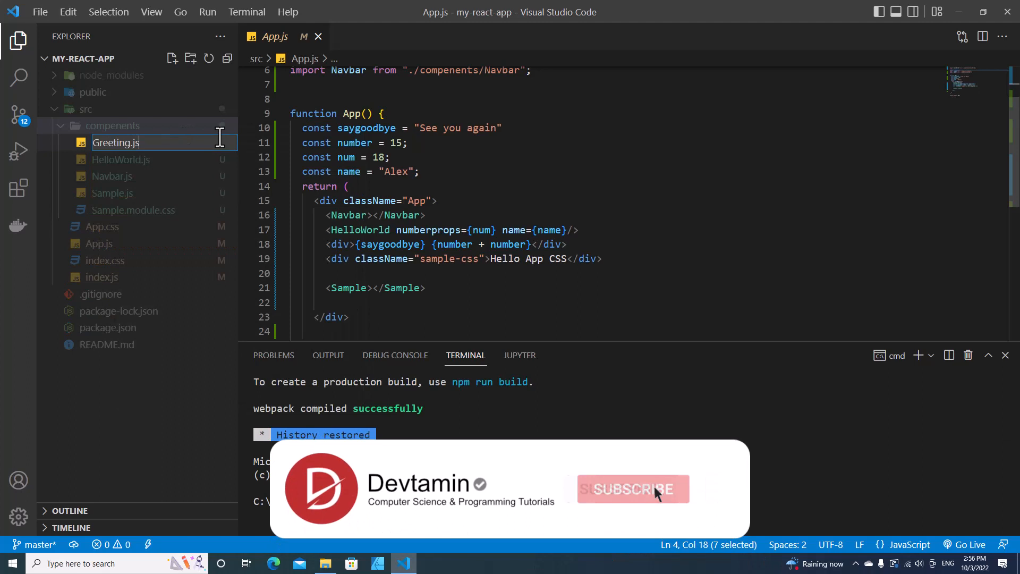
key("Enter")
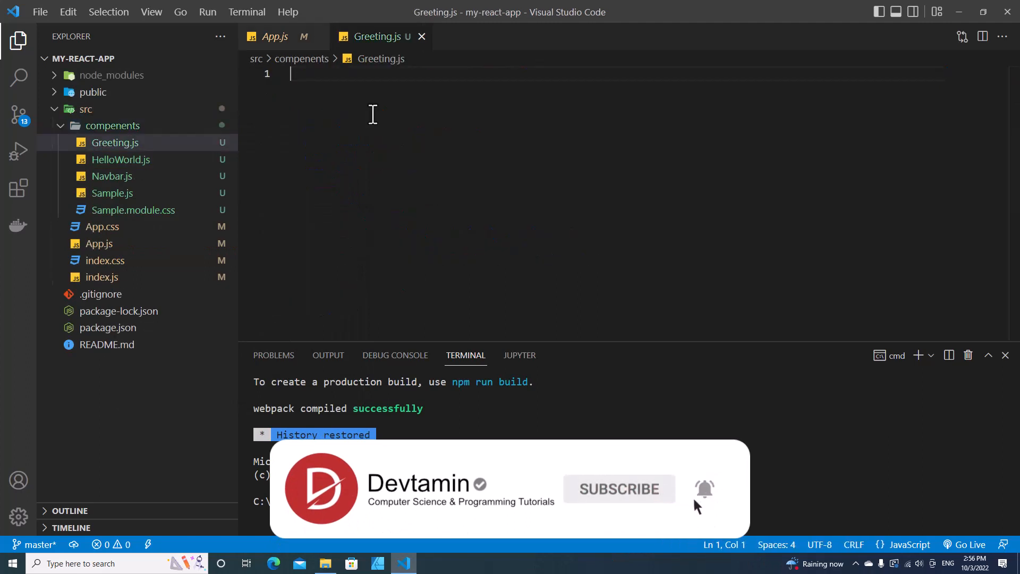
type("import React from 'reac")
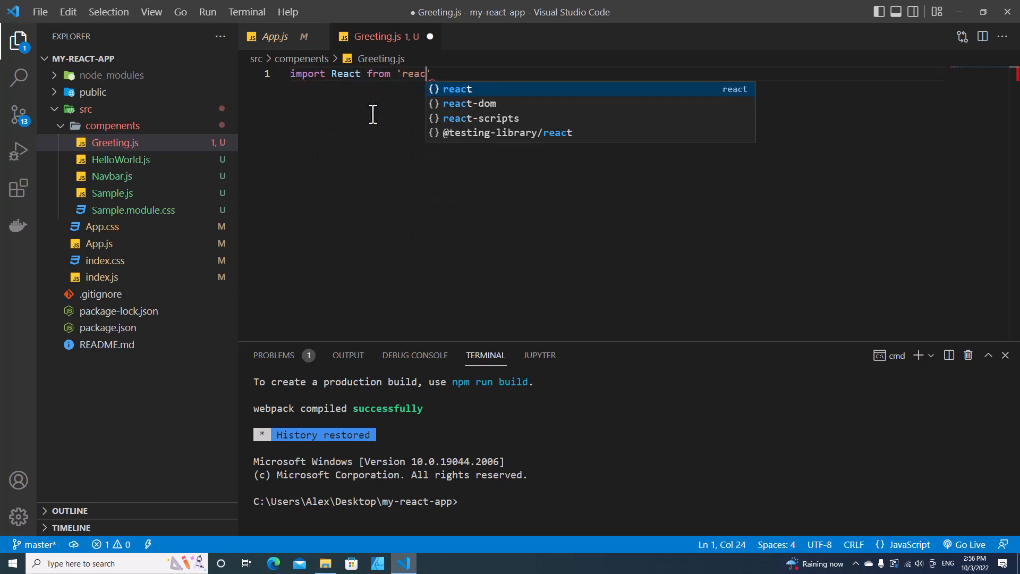
type("func")
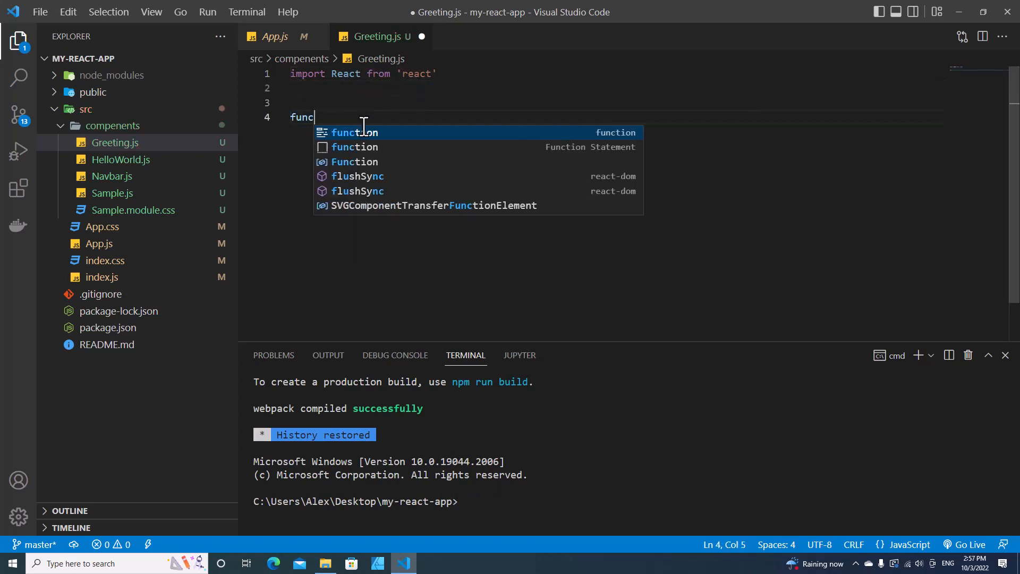
type("tion Greeting(){")
type("return (")
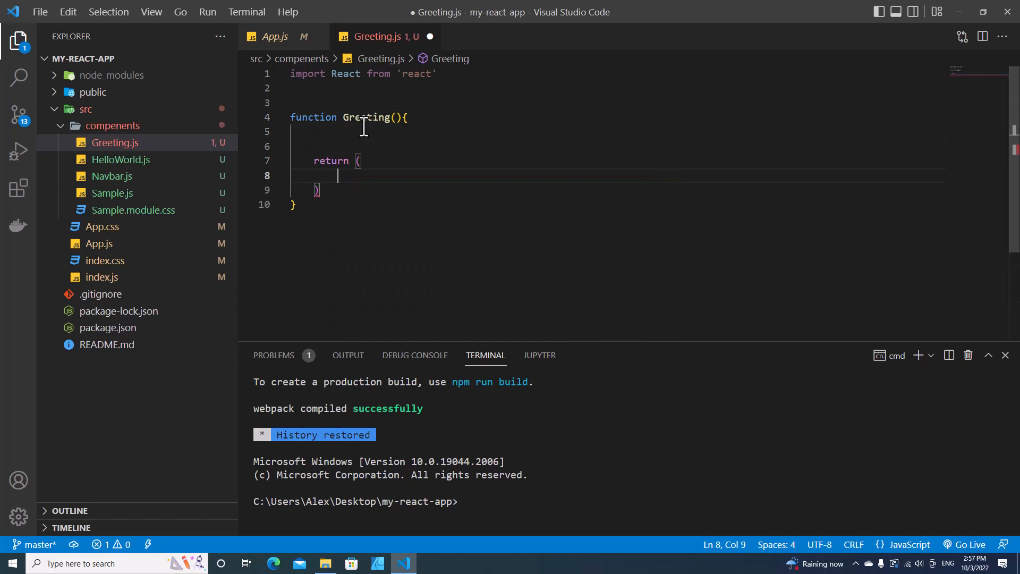
Have Greeting return a div with a Say Hi button, exported by default.
type("<div></div>")
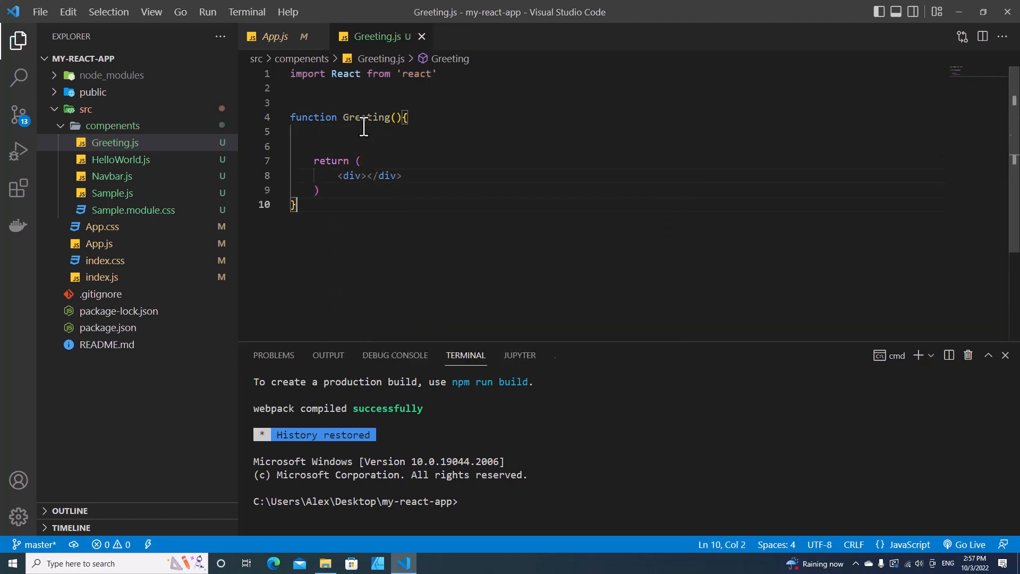
type("export default Greeting;")
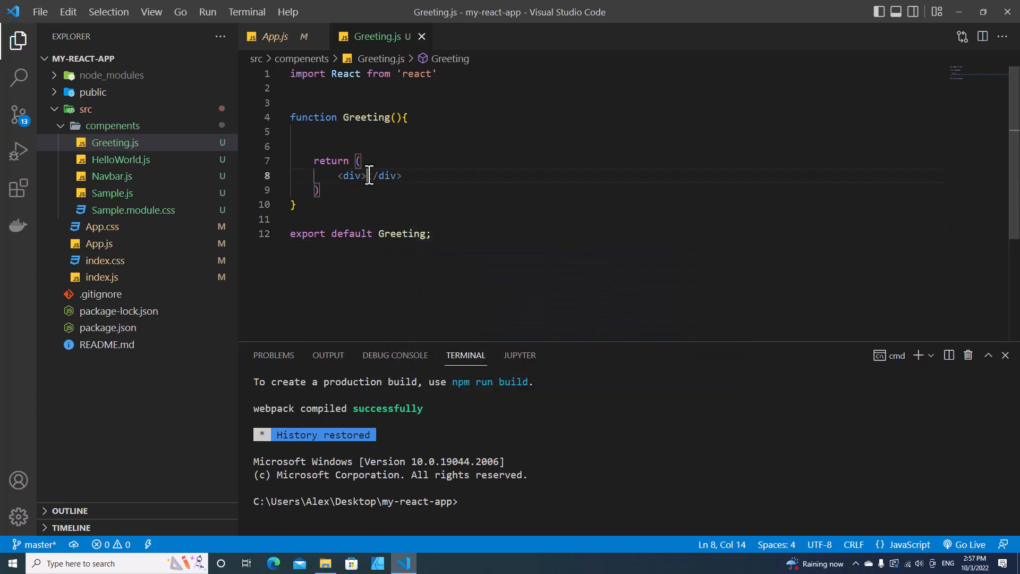
type("<")
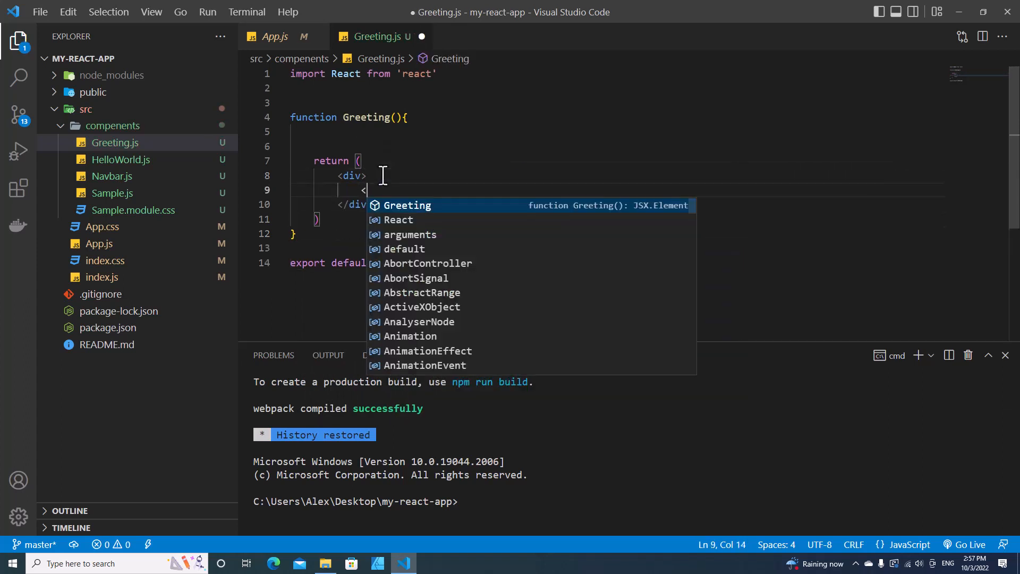
type("button>Say")
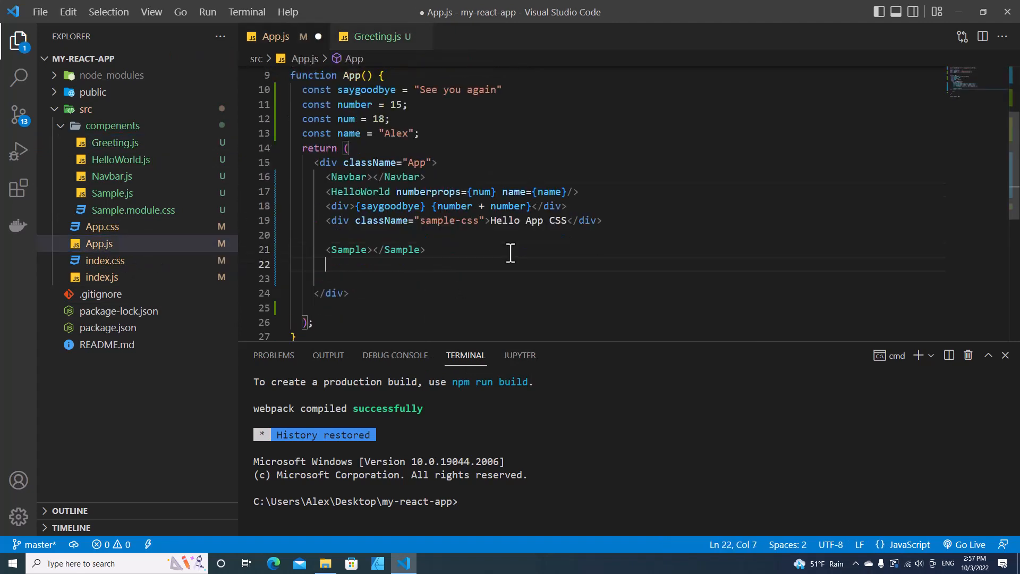
Add <br></br> and <Greeting></Greeting> below Sample in App.js, then run npm start.
type("<br></br>")
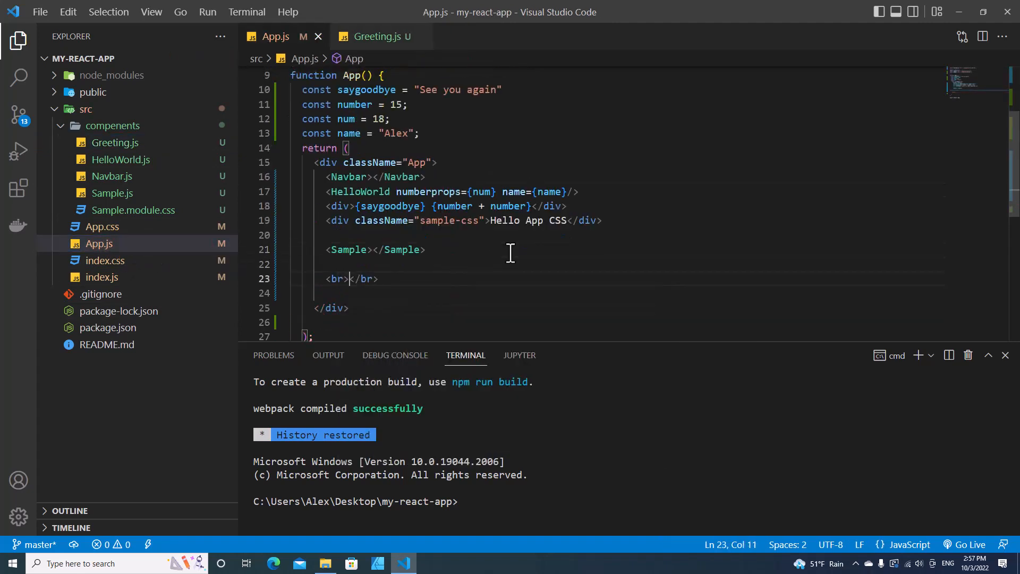
key("Enter")
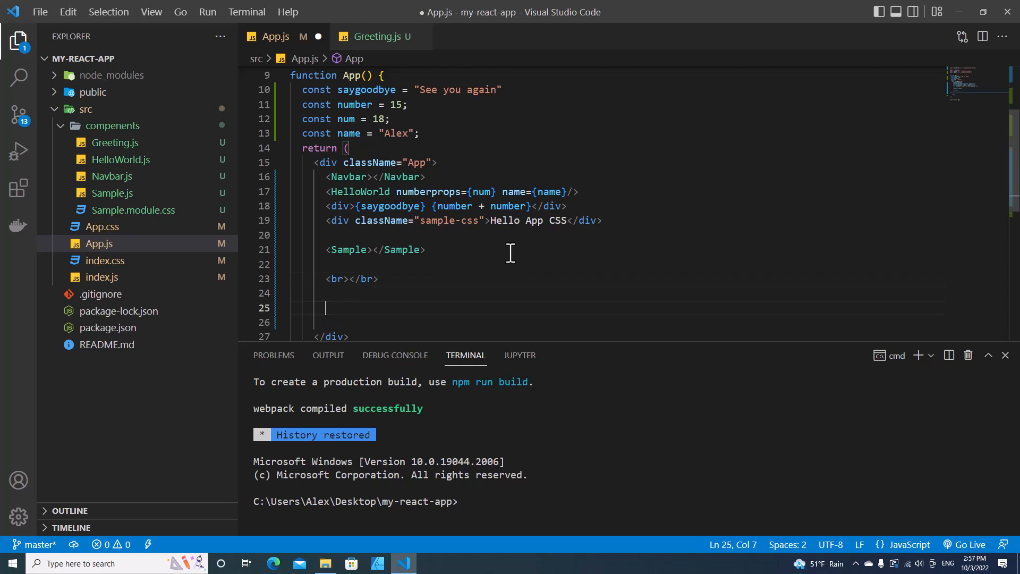
type("<Gr")
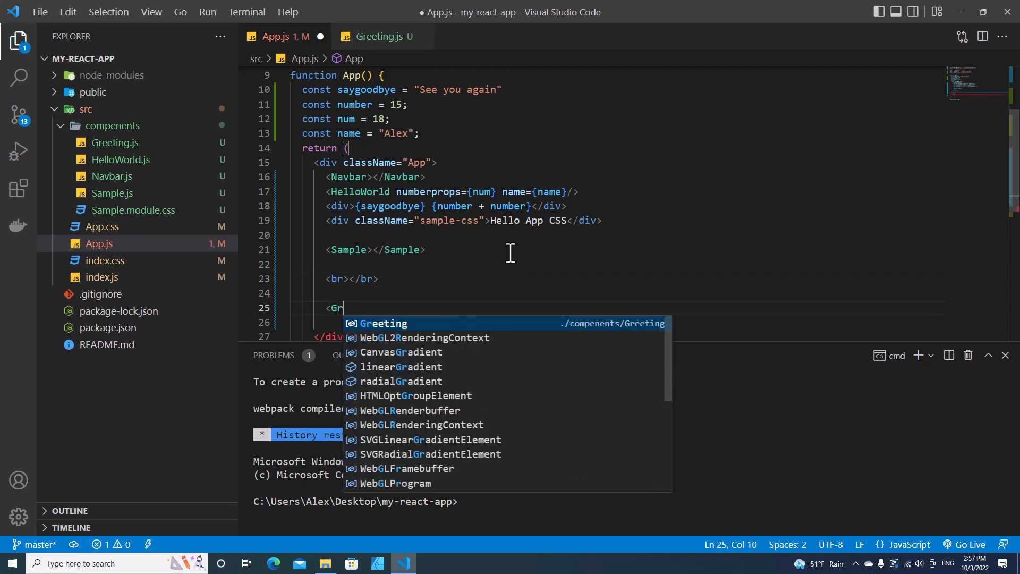
type("eeting")
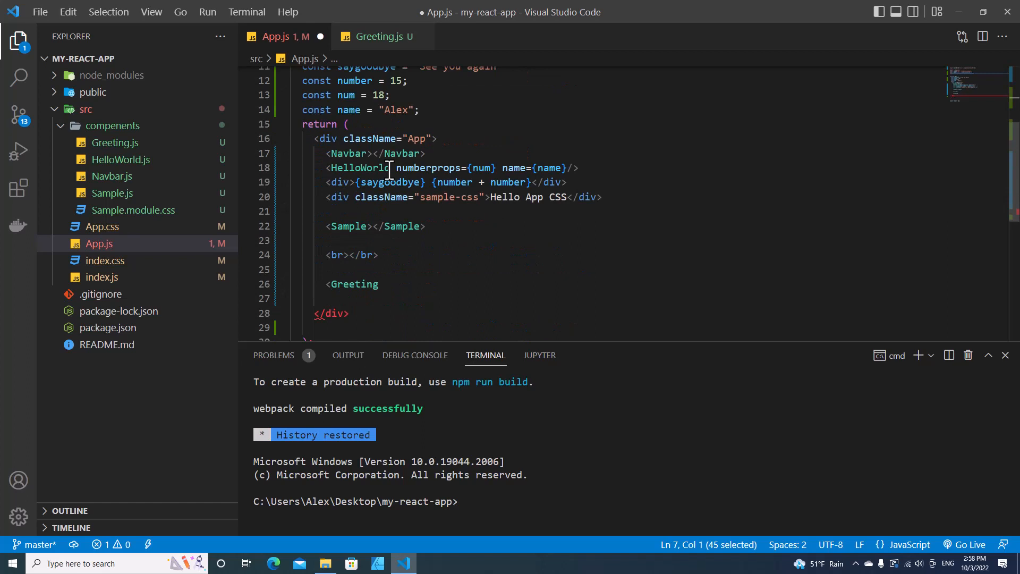
type("></Greeting>")
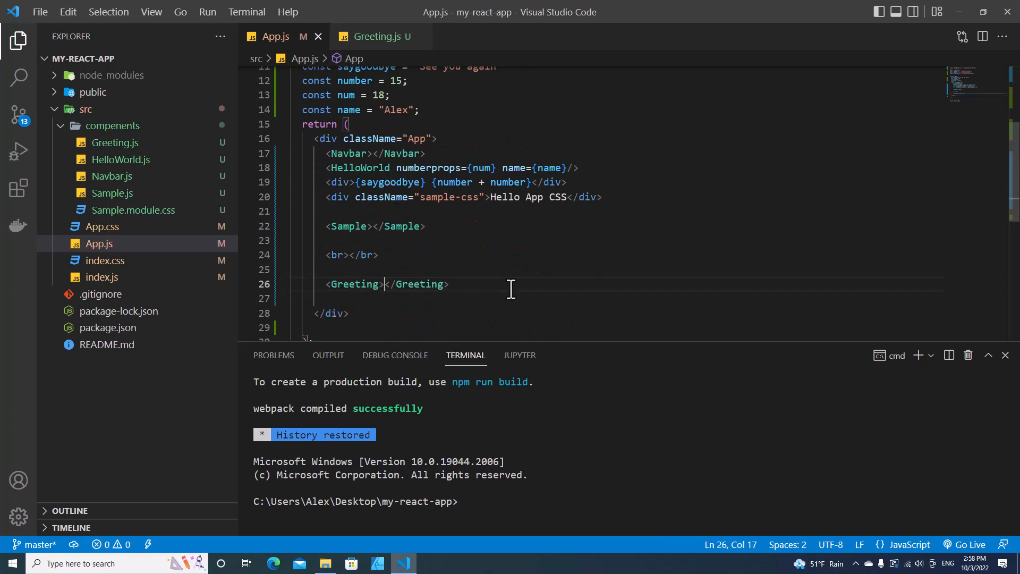
type("npm sta")
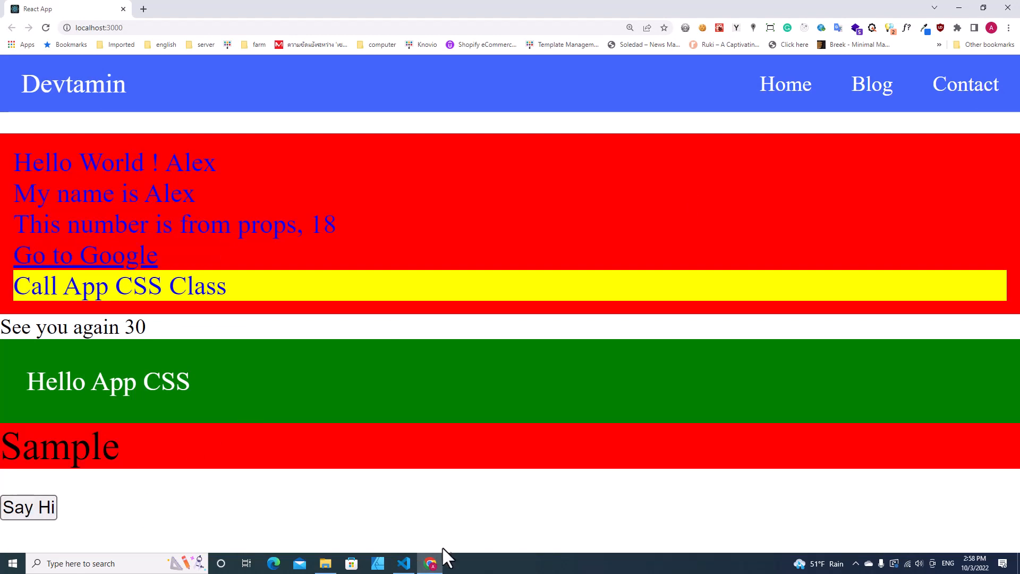
left_click(428, 562)
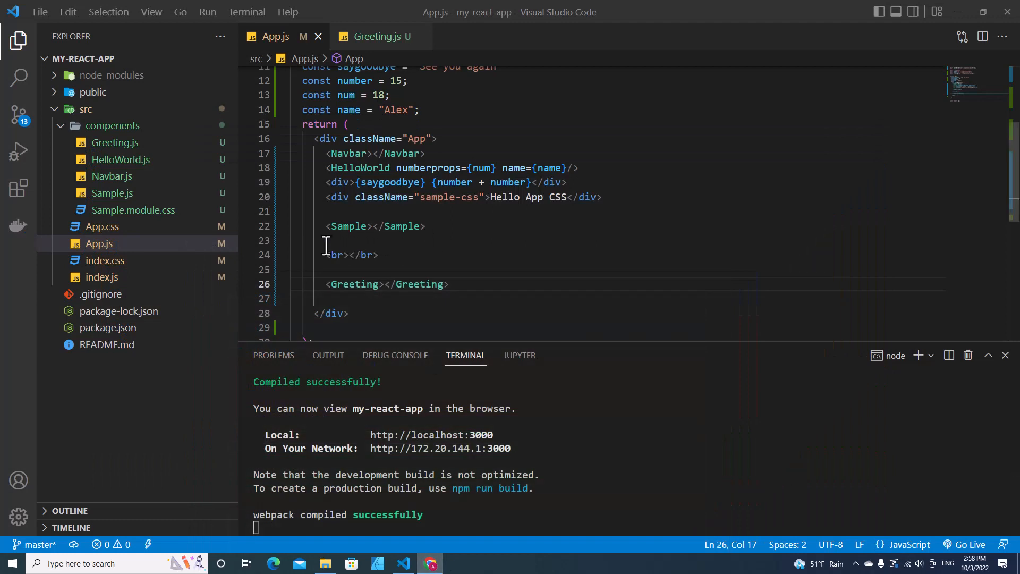
In Greeting.js, add an onClick={sayHi} handler to the Say Hi button.
left_click(374, 37)
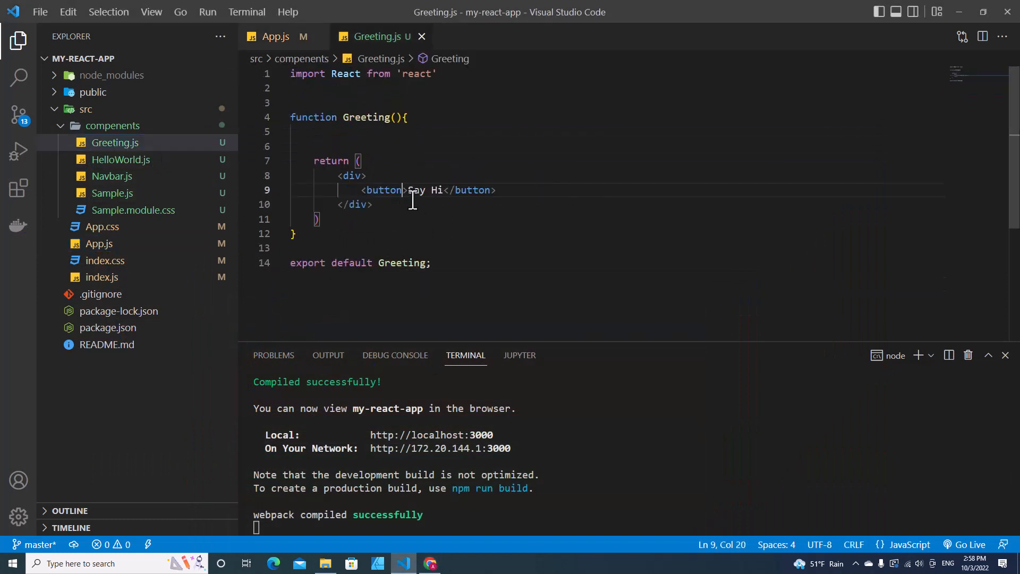
type("\" \"")
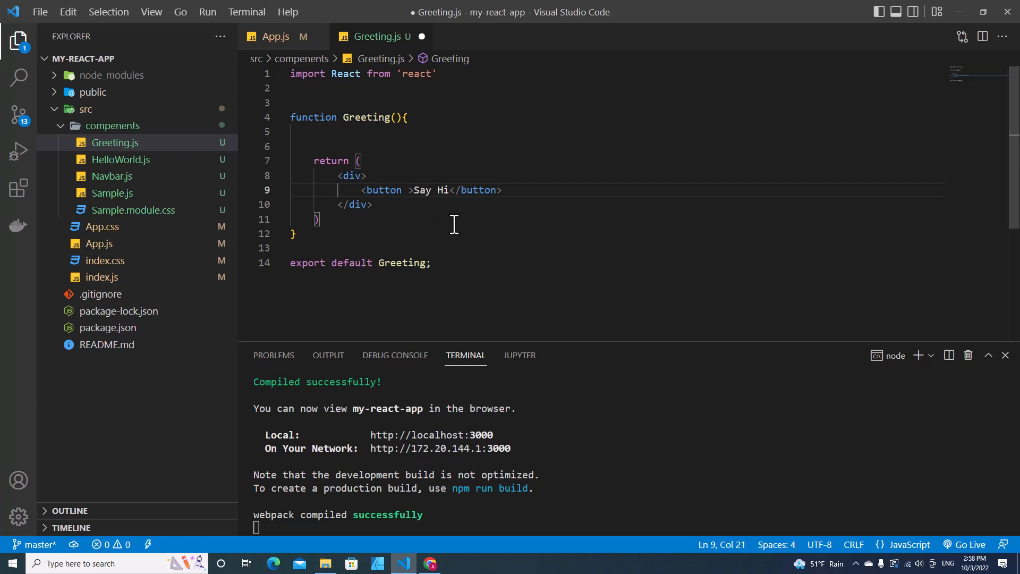
type("onClick")
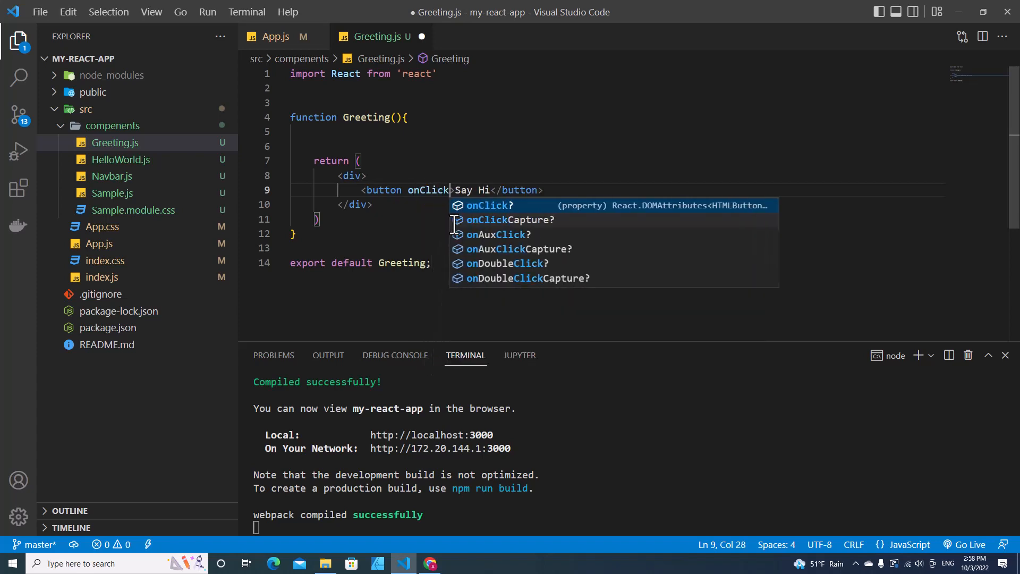
type("={}")
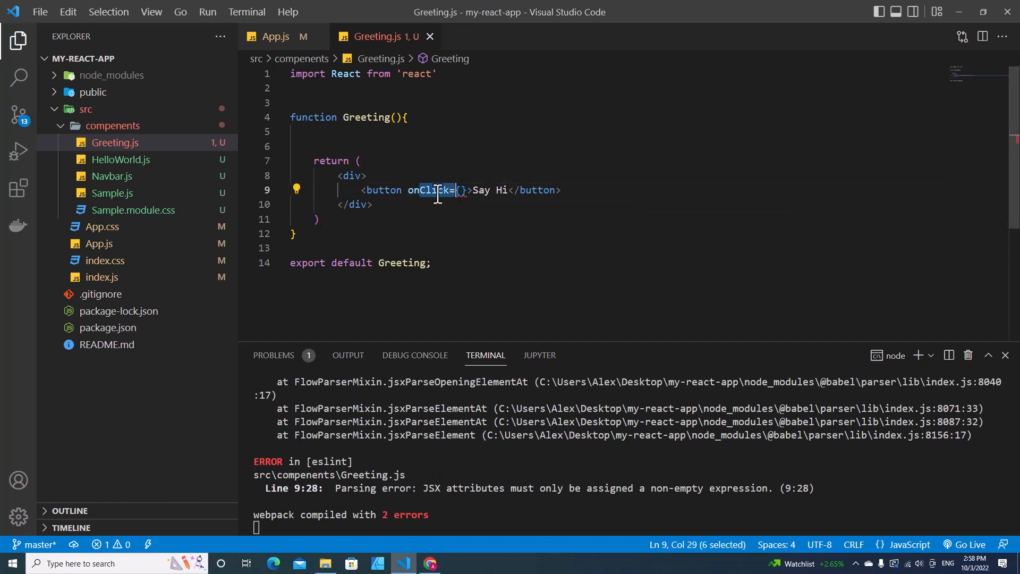
Define a sayHi function above return that calls alert('Hi').
type("function sayHi(){")
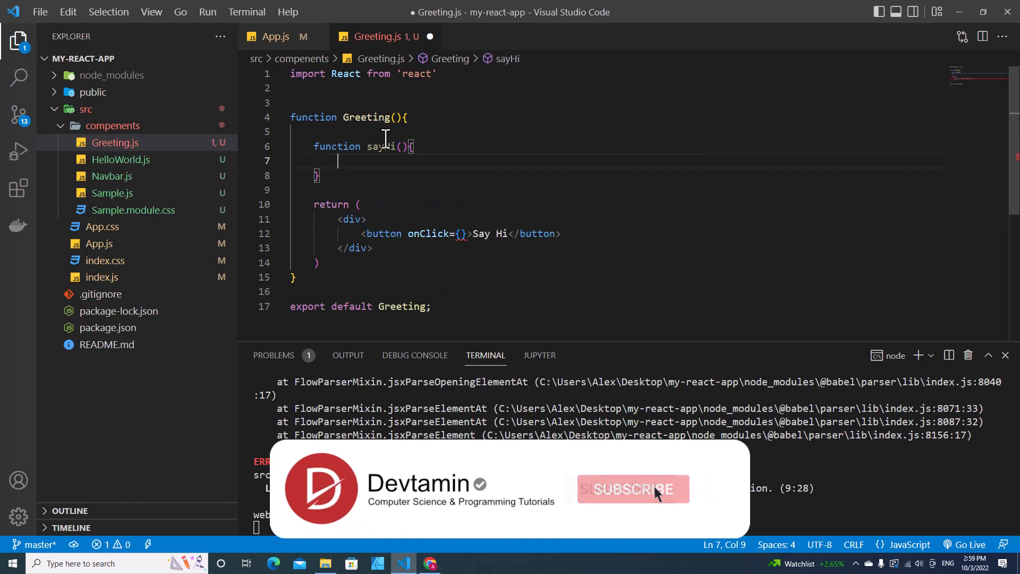
type("a")
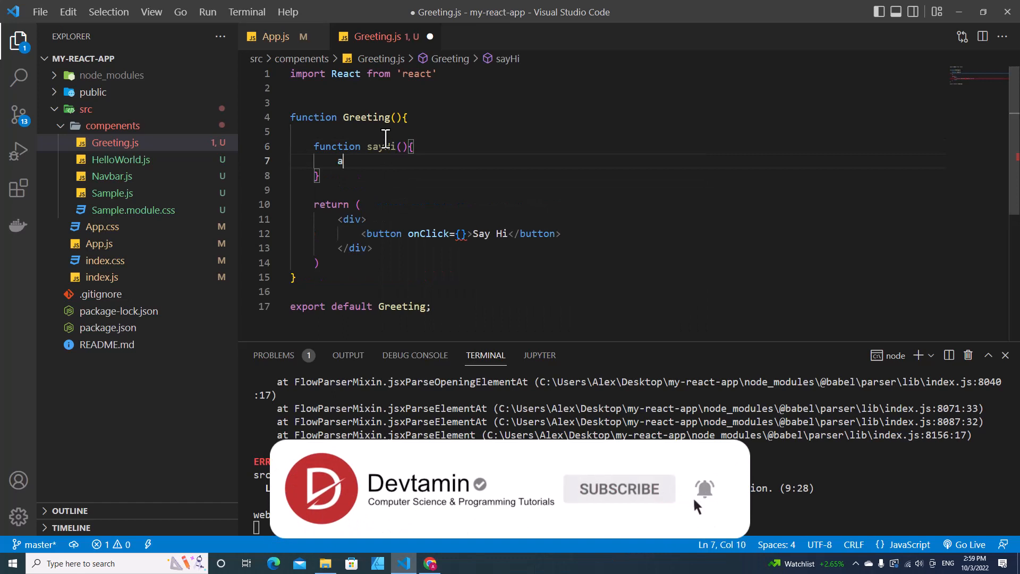
type("lert('')")
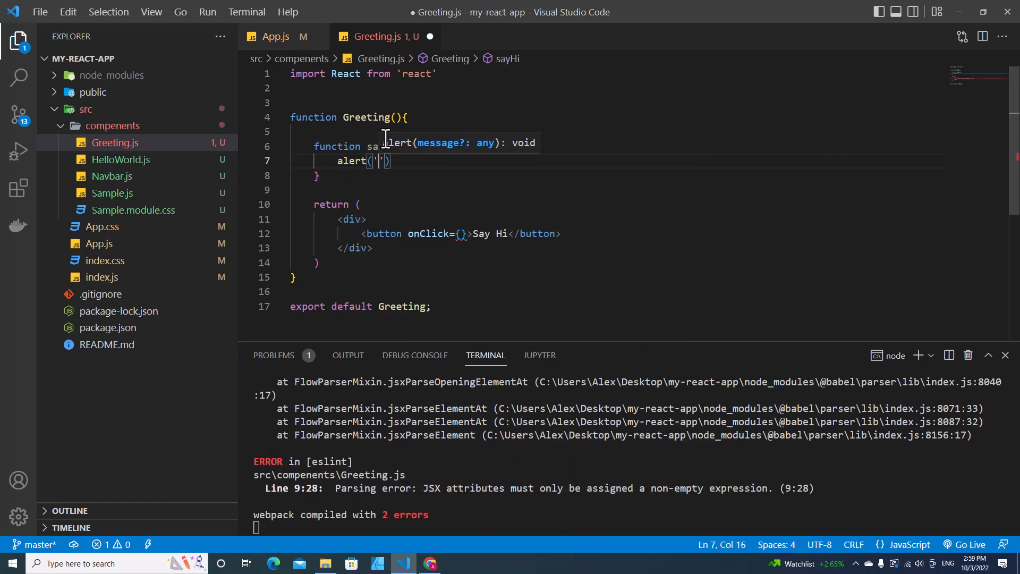
type("Hi")
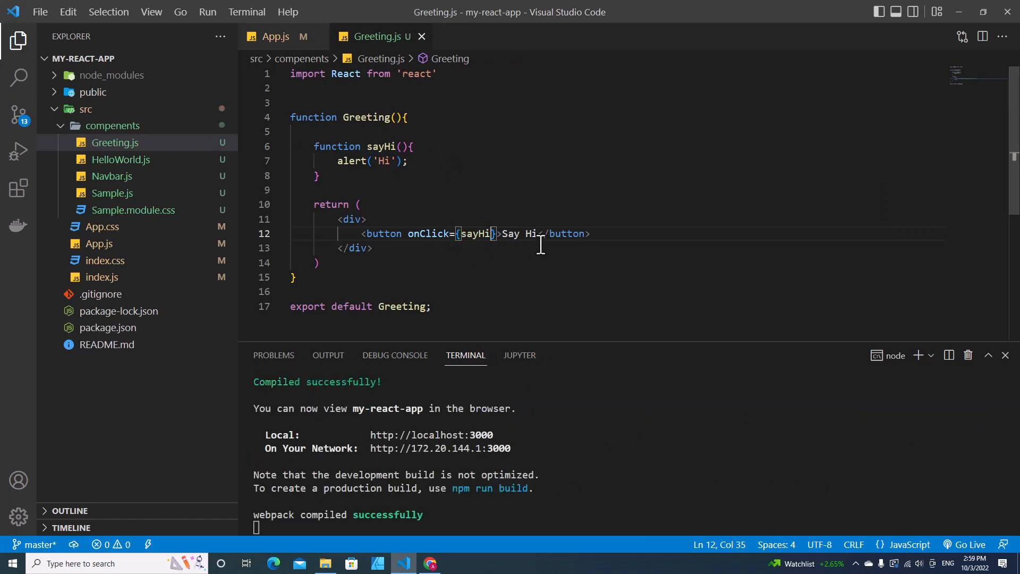
left_click(429, 563)
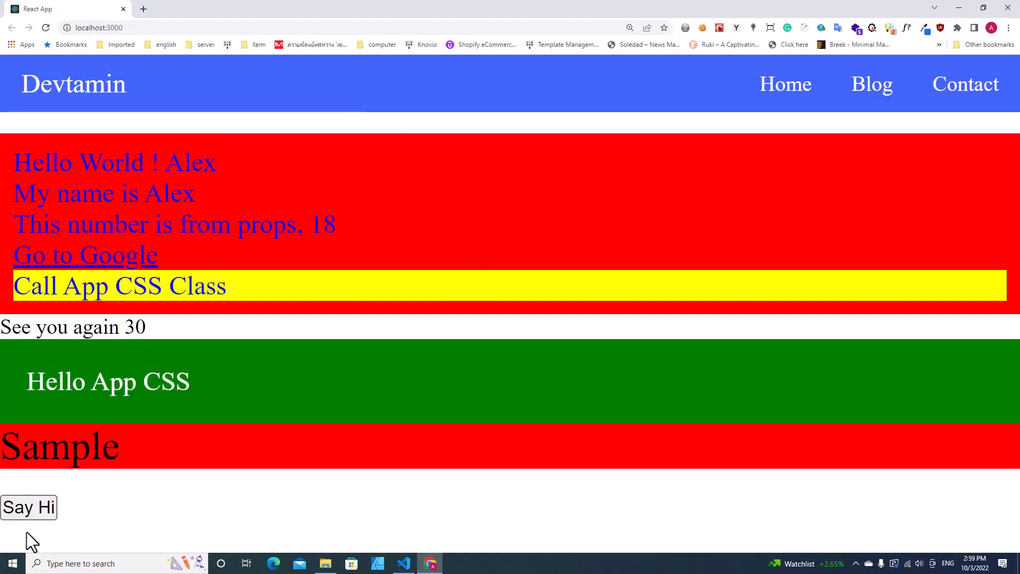
Click Say Hi in the Chrome app to test the alert.
left_click(29, 508)
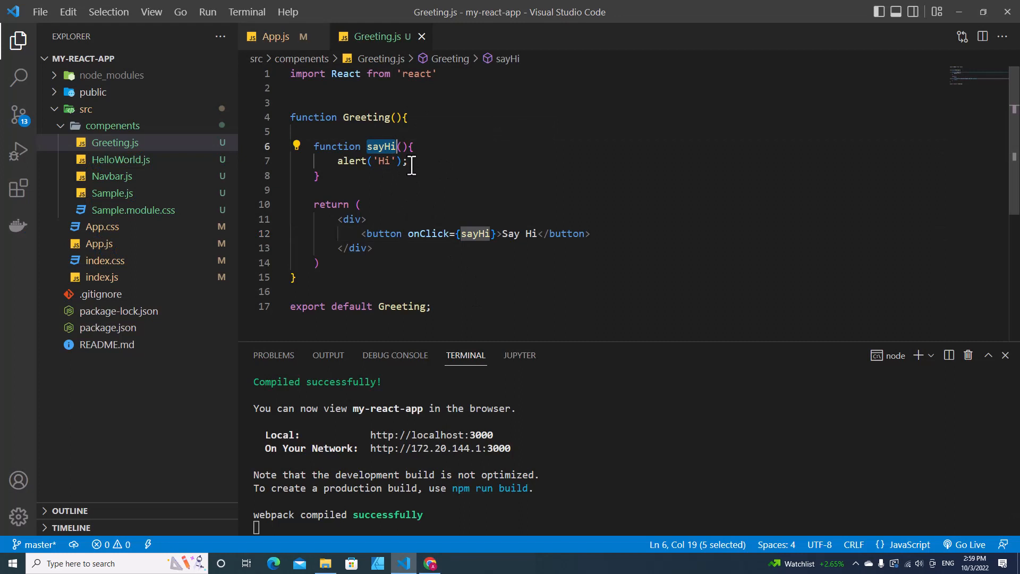
Give sayHi a name parameter, alert 'Hi ' plus name, and pass 'Alex' in onClick.
left_click(404, 146)
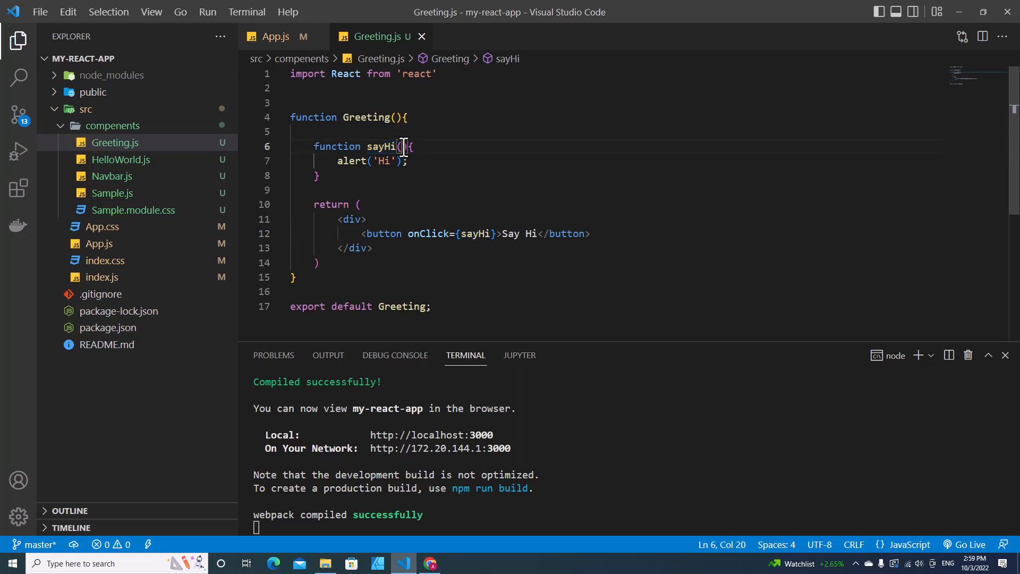
type("name")
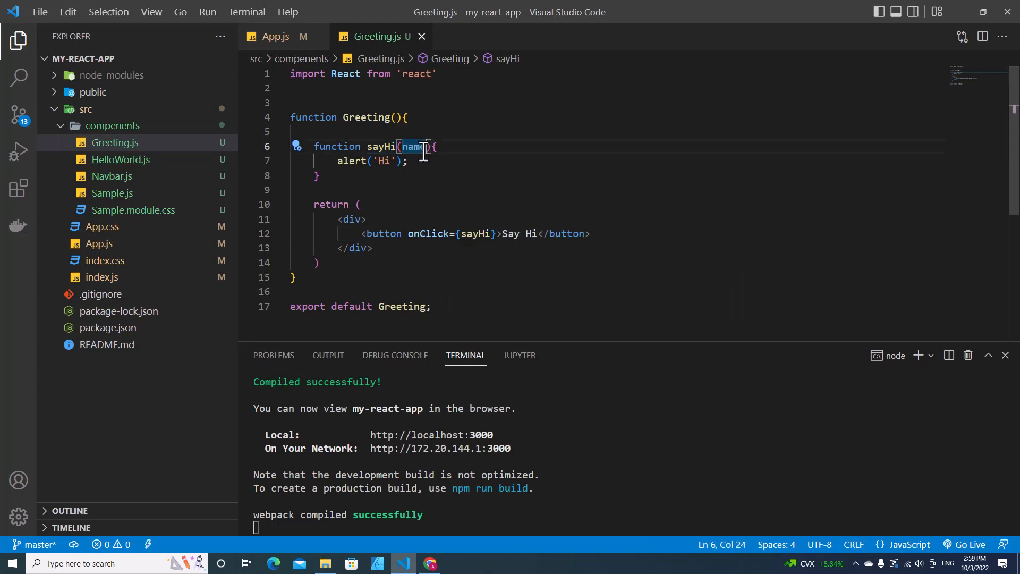
double_click(412, 146)
type(" +")
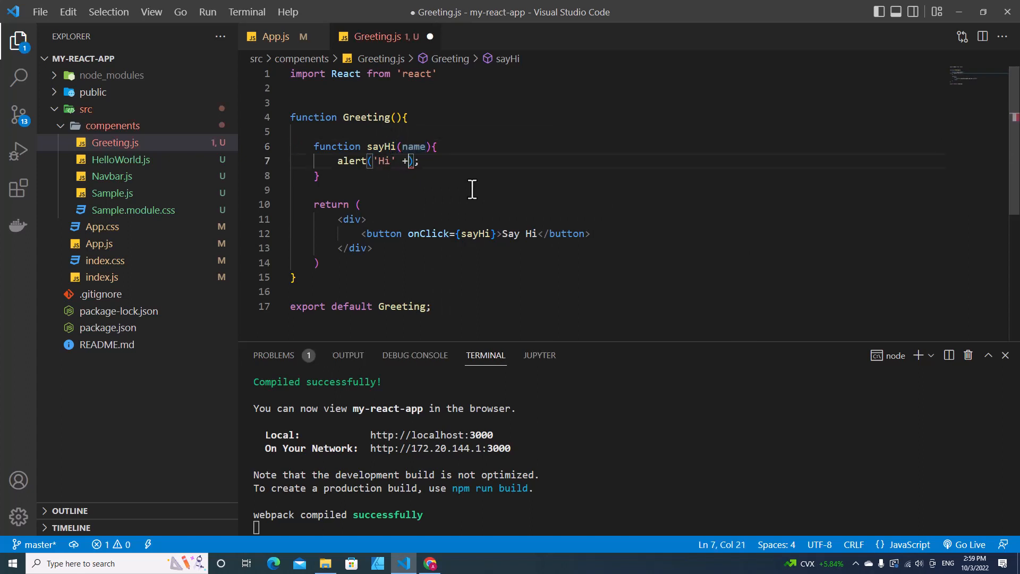
type("name")
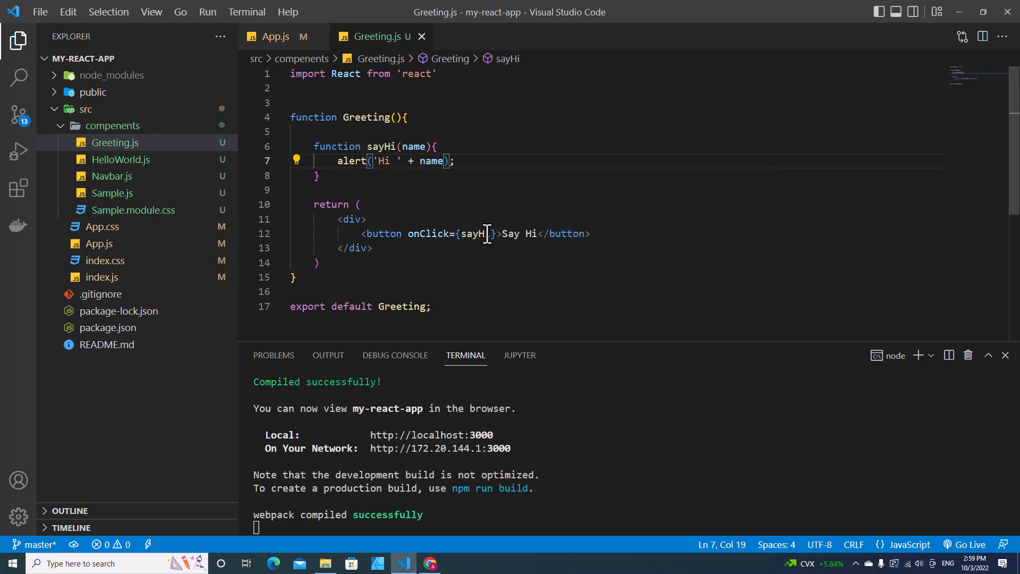
type("()")
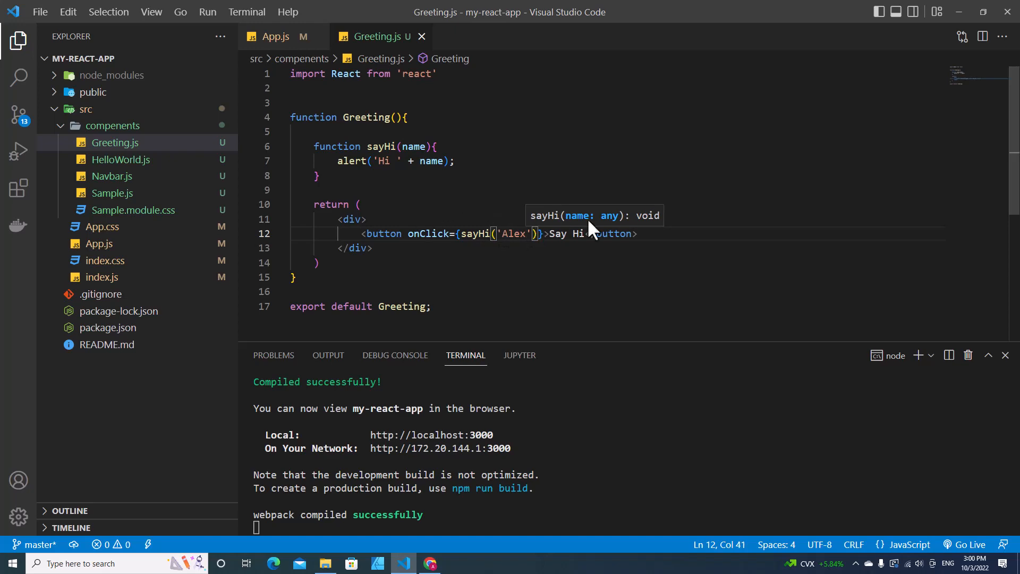
Check the Hi Alex alert in Chrome, dismiss it, and return to VS Code.
left_click(29, 507)
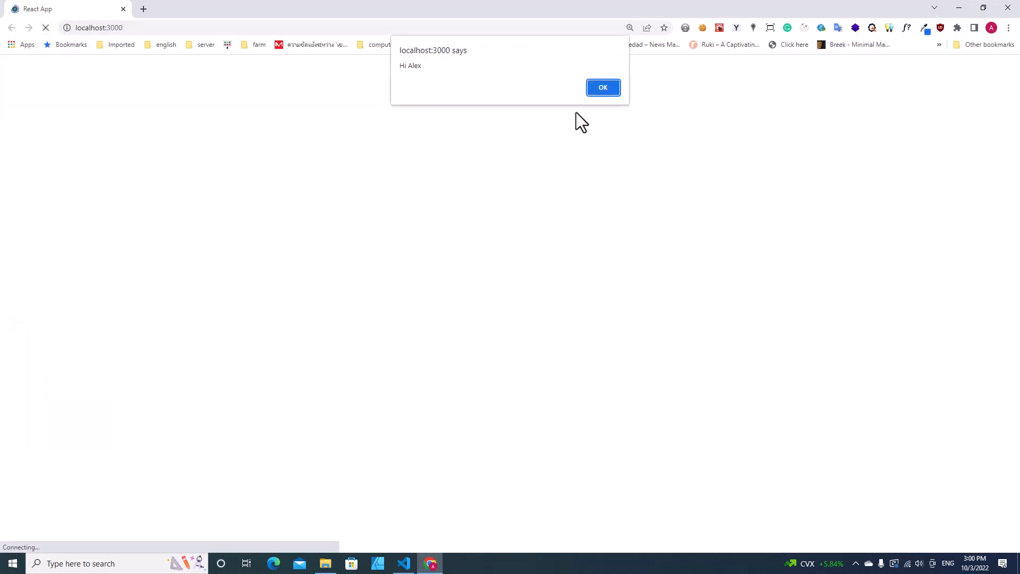
mouse_move(484, 88)
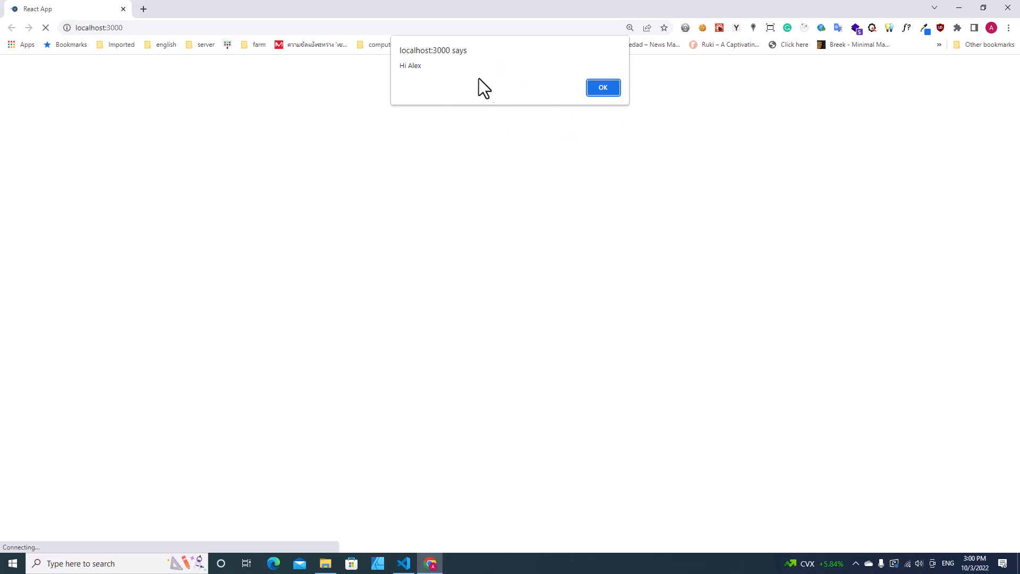
left_click(601, 87)
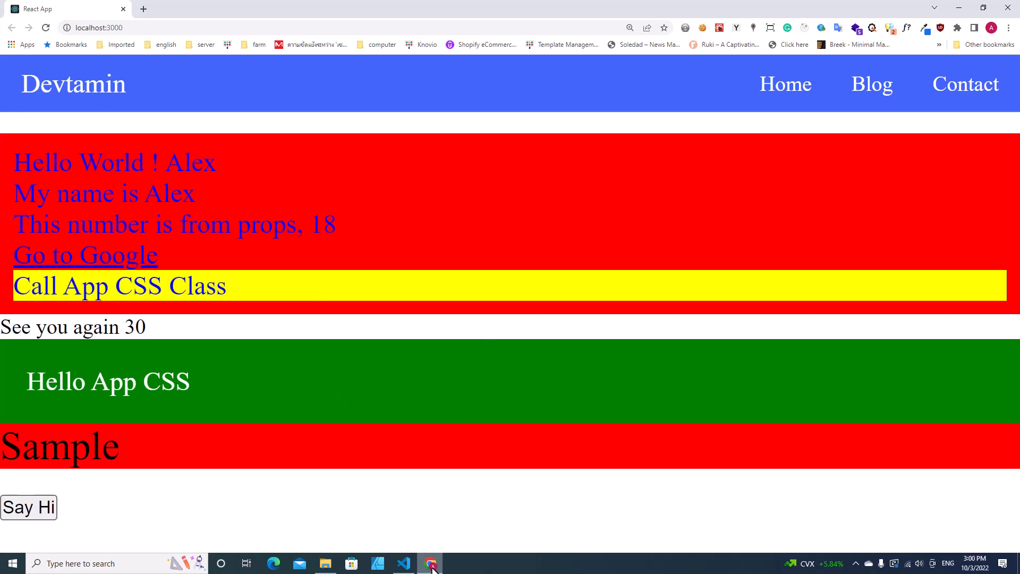
left_click(403, 563)
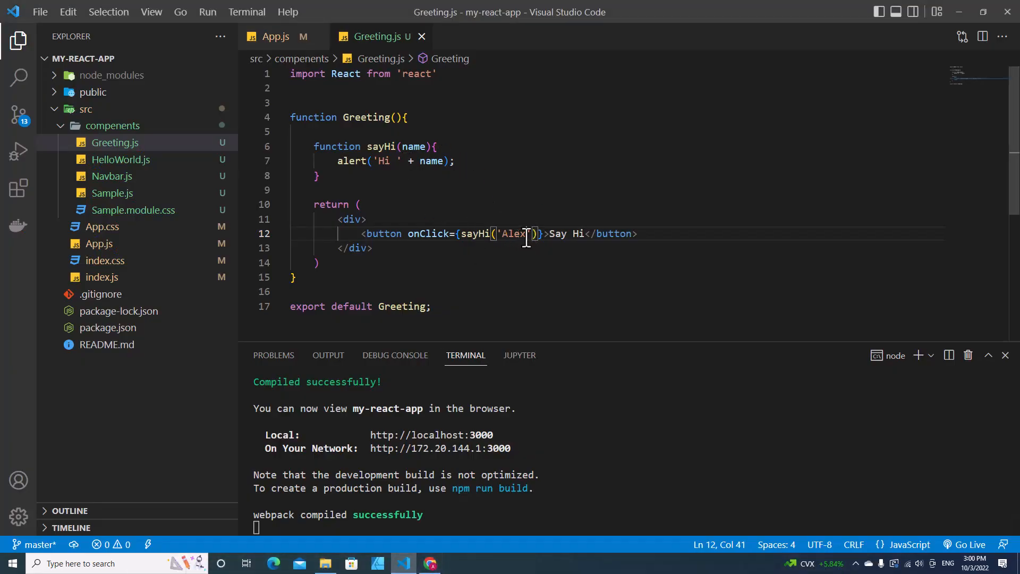
Replace the direct call with onClick={() => sayHi('Alex')}.
left_click_drag(535, 234, 463, 234)
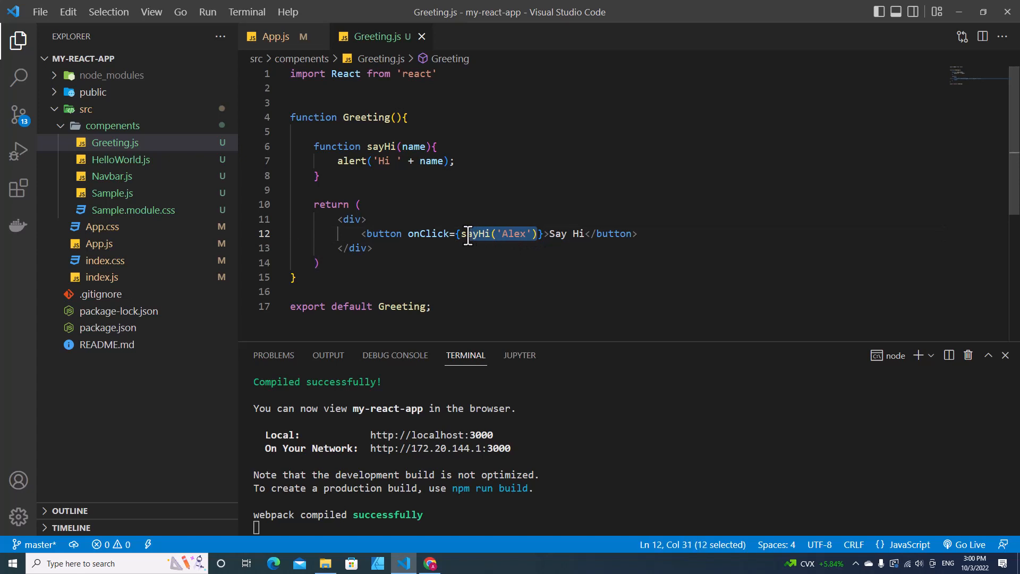
key("Delete")
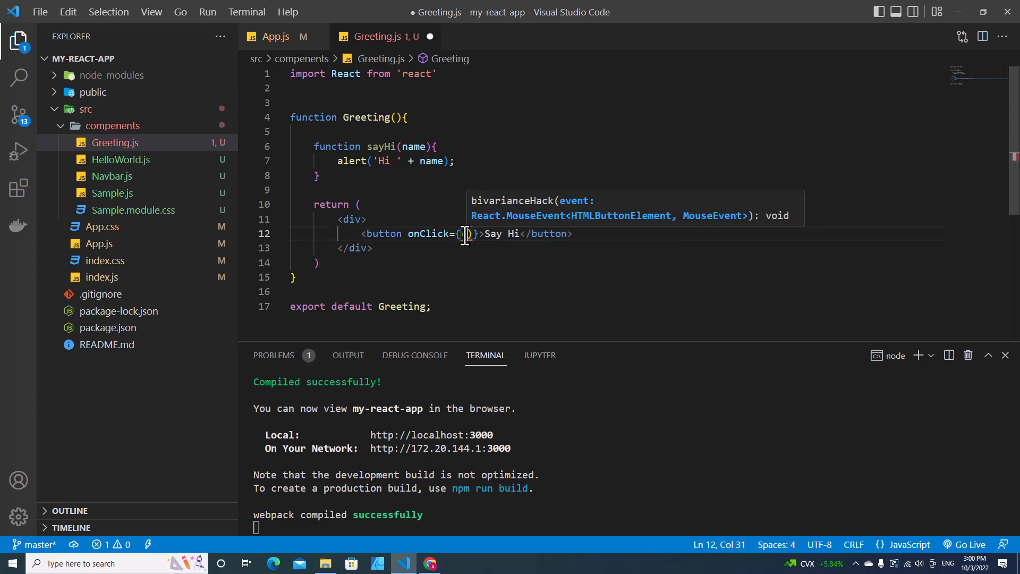
type("() => sayHi('")
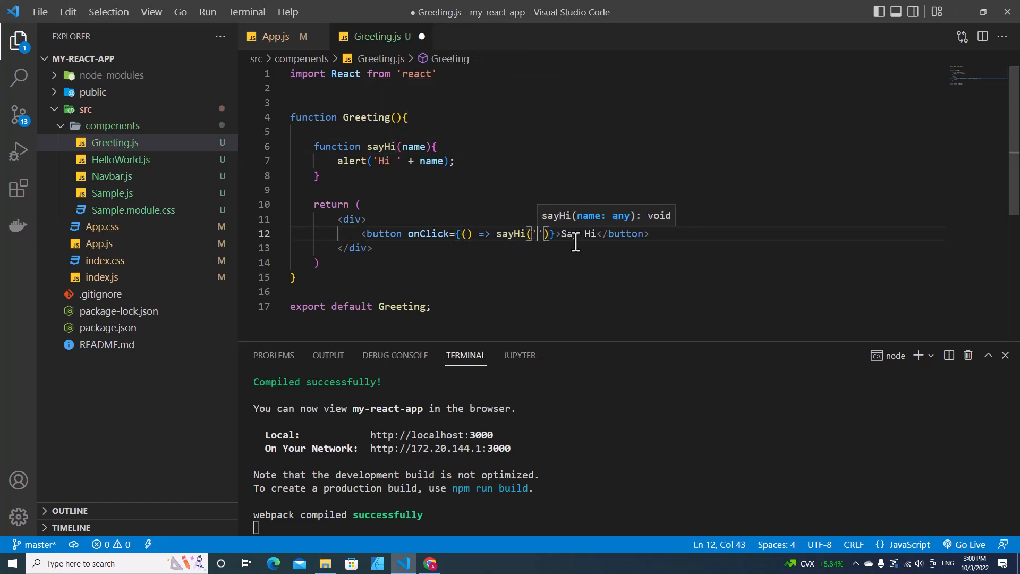
type("Alex")
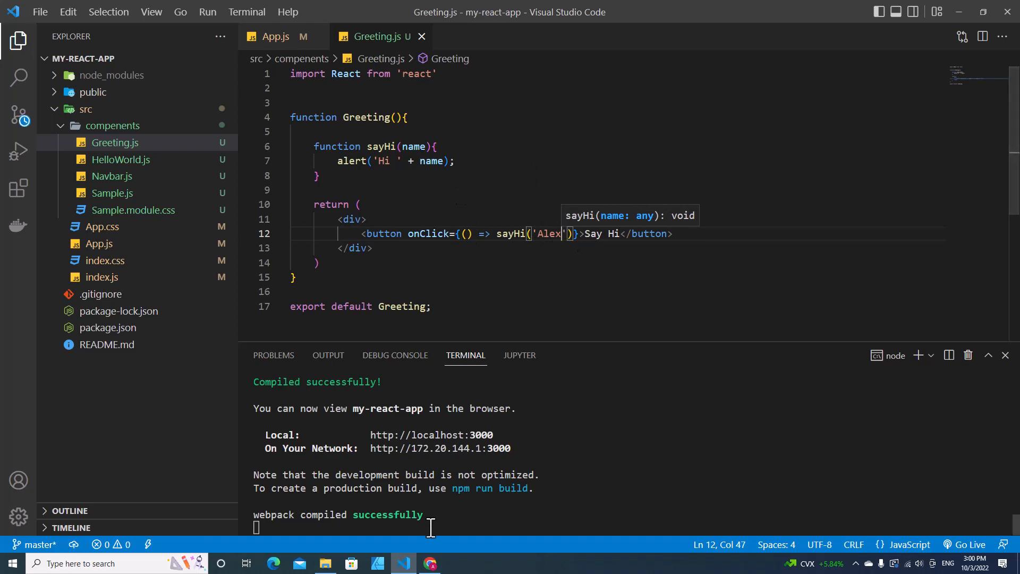
Test Say Hi in Chrome and dismiss the Hi Alex alert.
left_click(430, 563)
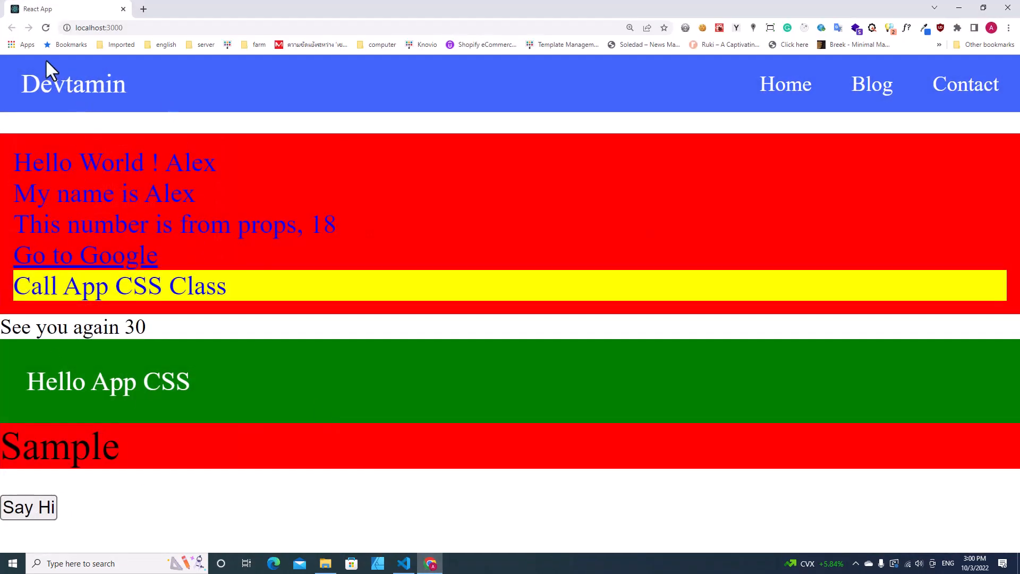
left_click(28, 507)
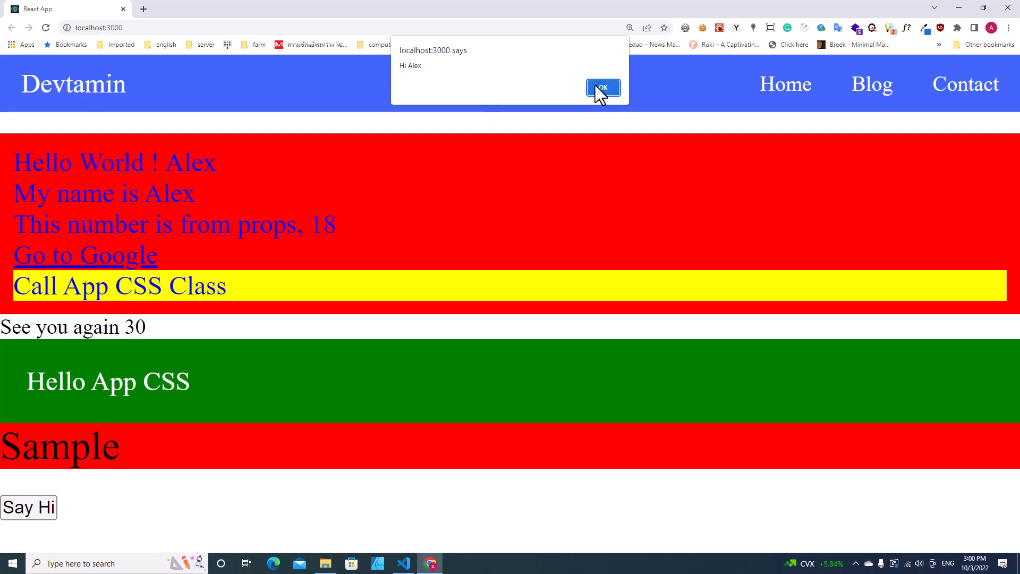
left_click(403, 563)
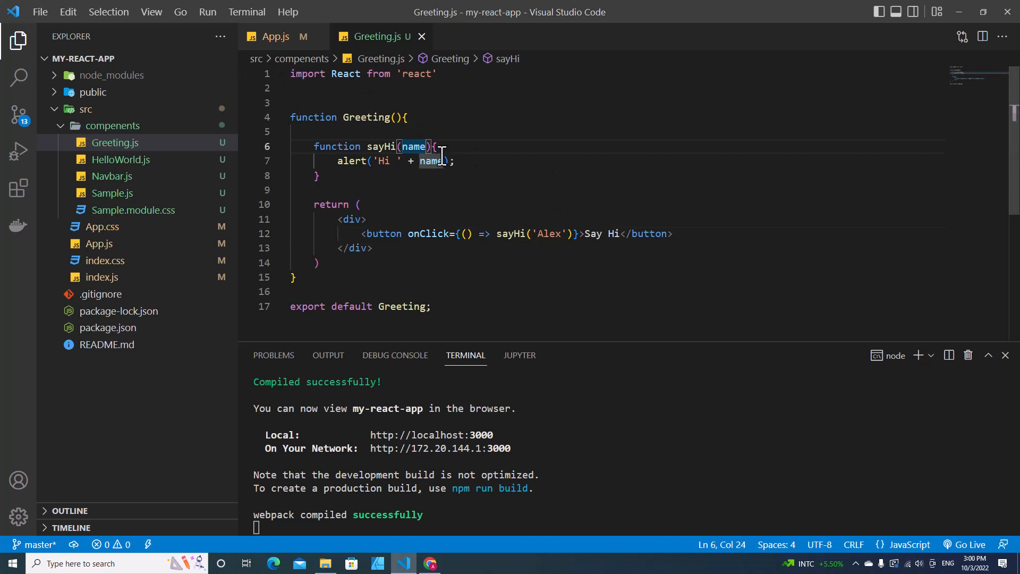
Add a surname parameter, pass 'Devtamin', and append ' ' + surname to the alert.
type(", surname")
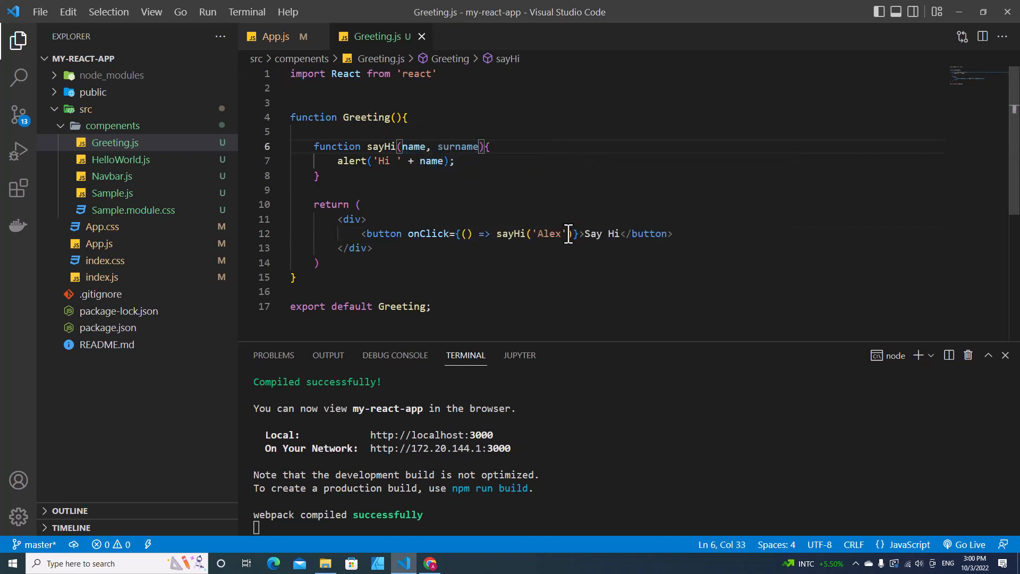
type(", 'Devtamin")
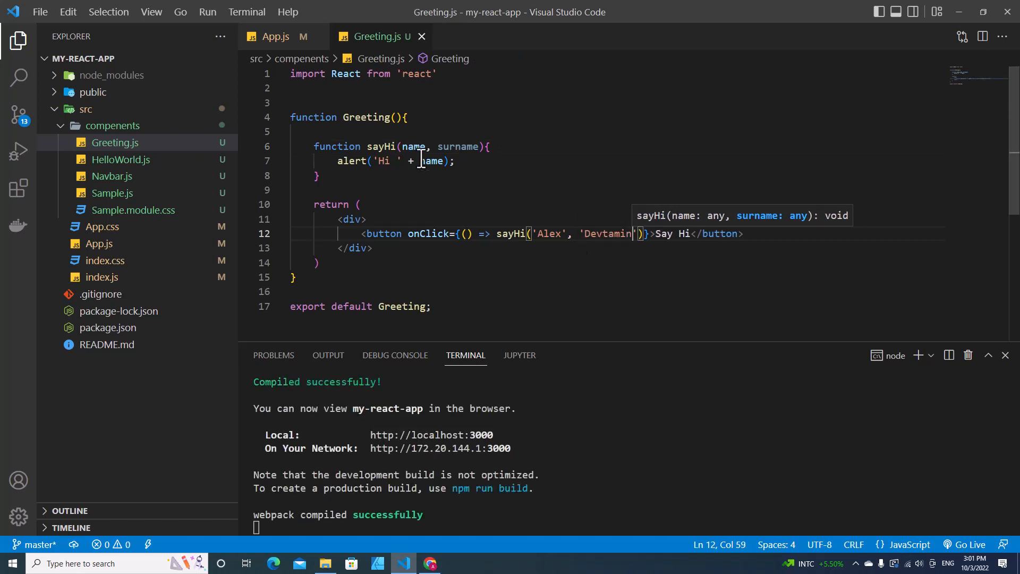
type("+ '")
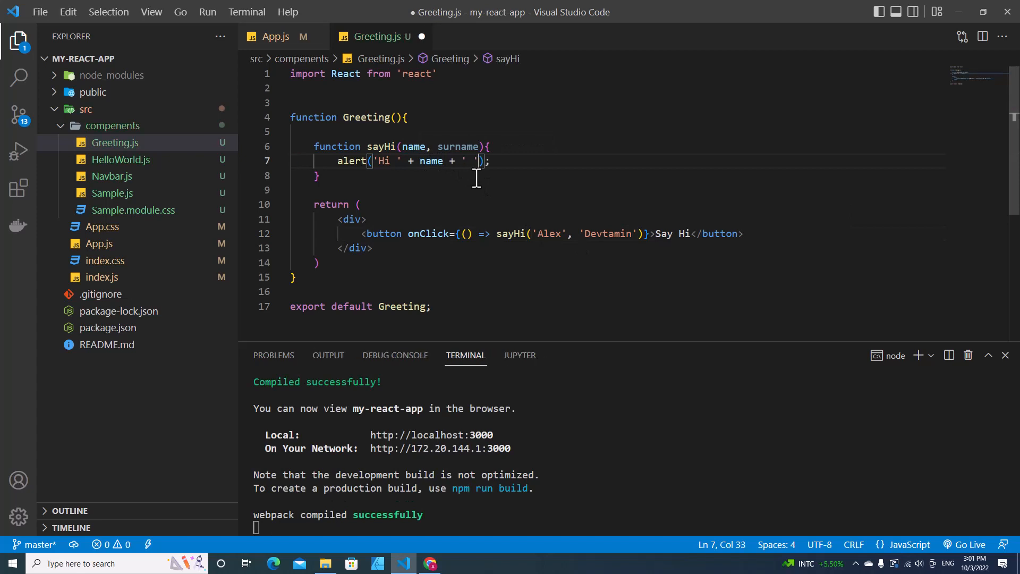
type("+ surname")
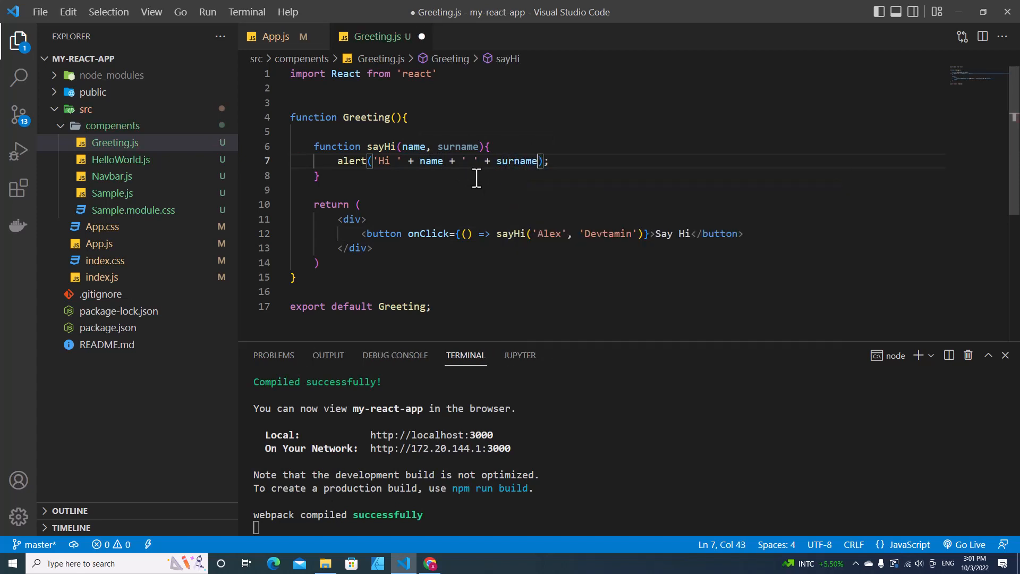
Test the Say Hi surname greeting in Chrome, then return to VS Code.
left_click(428, 563)
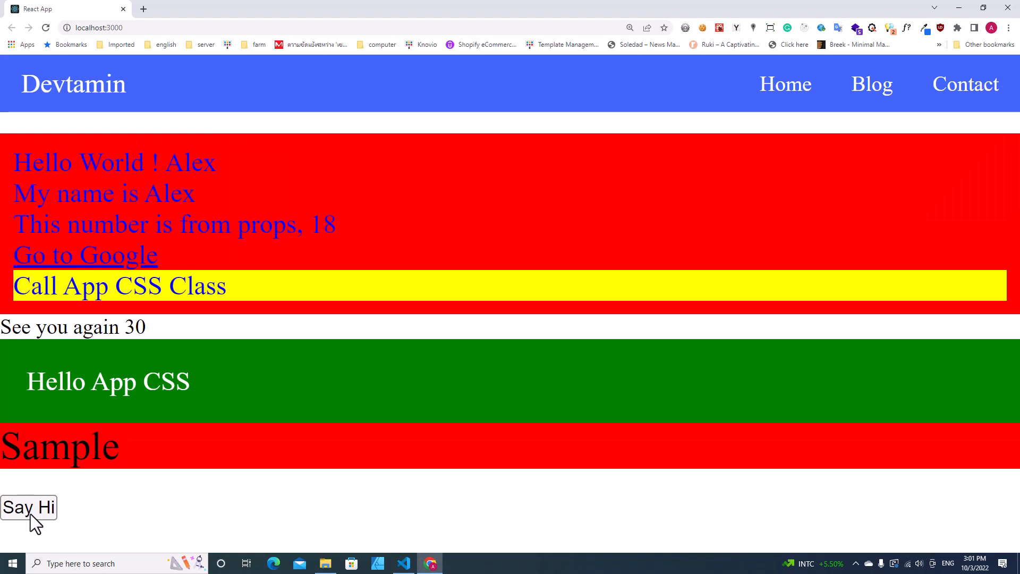
left_click(29, 507)
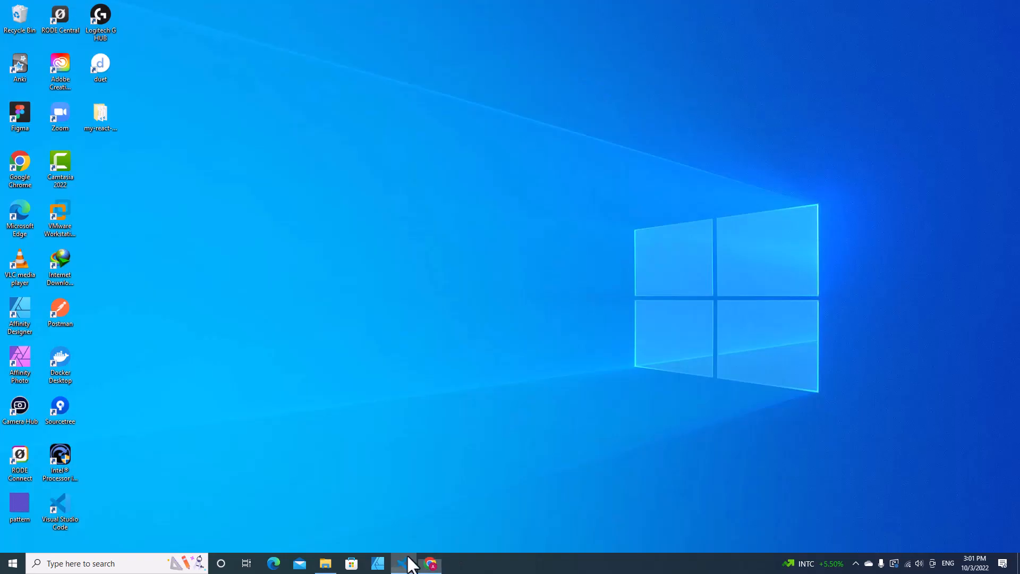
left_click(403, 563)
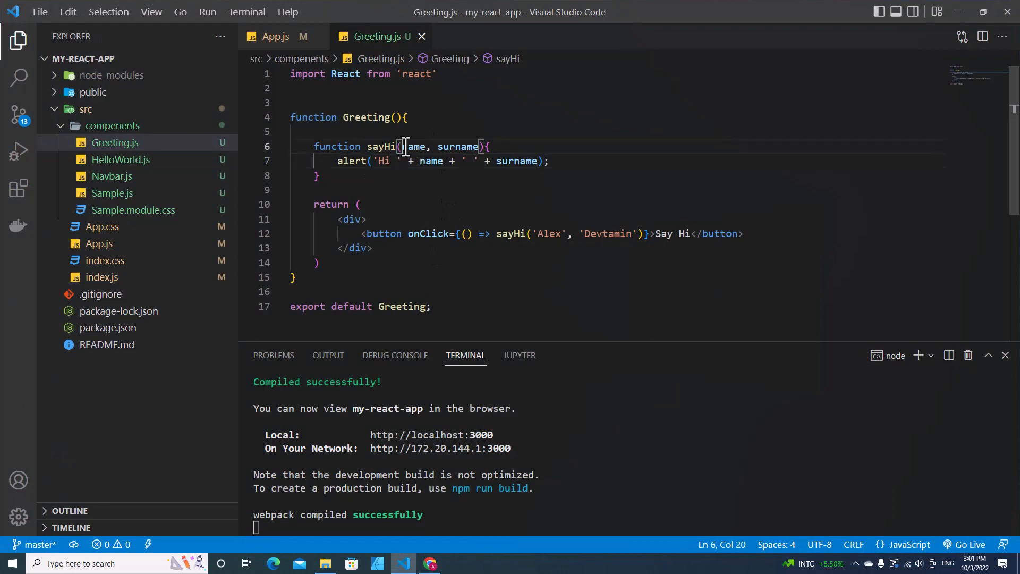
Rewrite sayHi as const sayHi = (name, surname) => arrow function.
left_click_drag(402, 147, 479, 147)
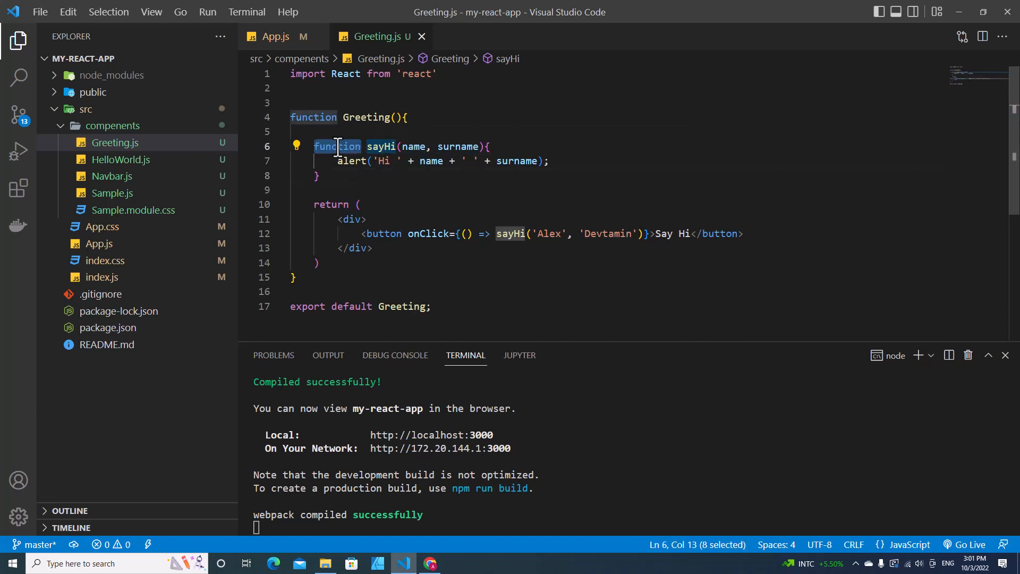
type("const")
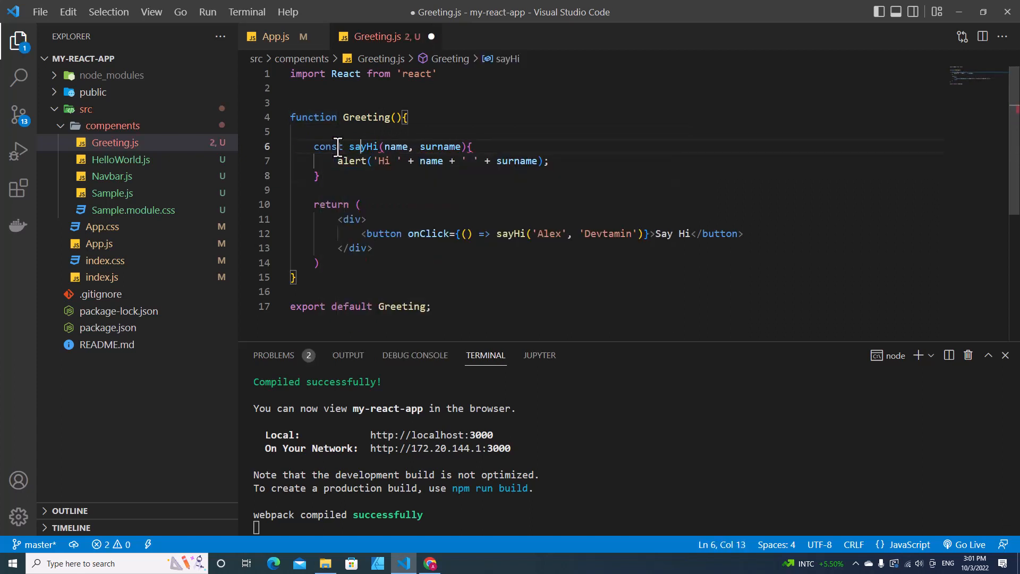
type("= (")
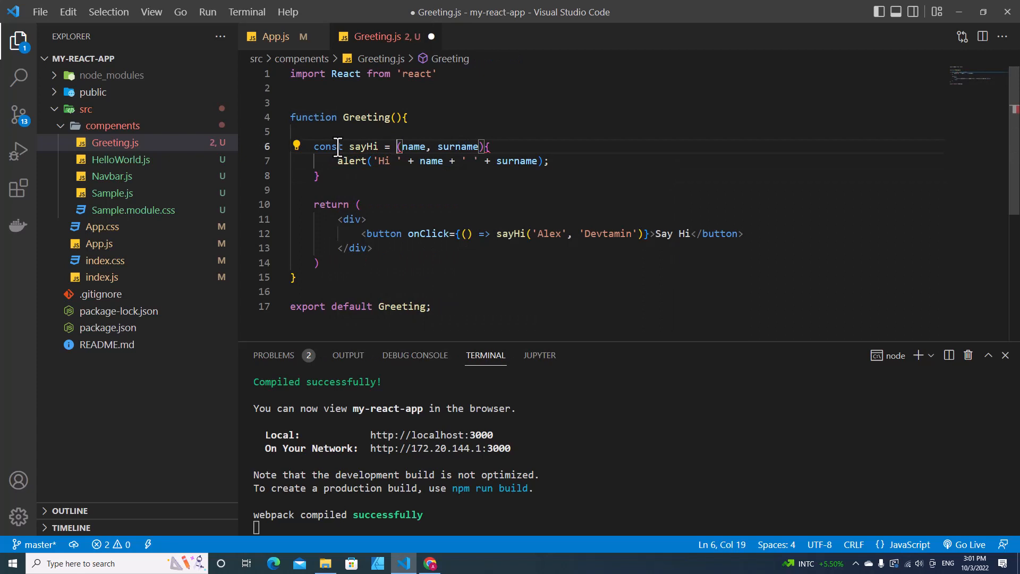
left_click(487, 146)
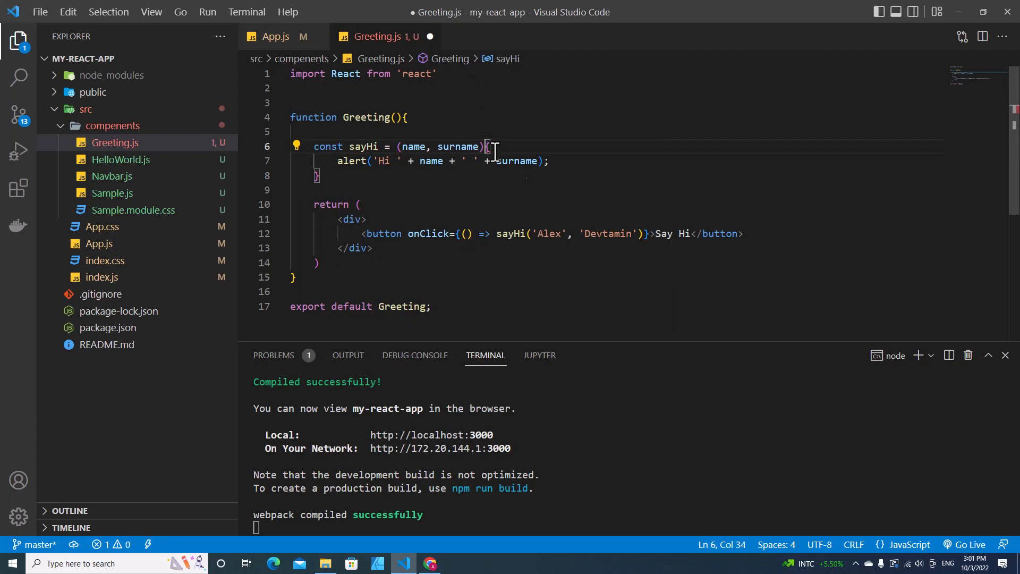
type("=>")
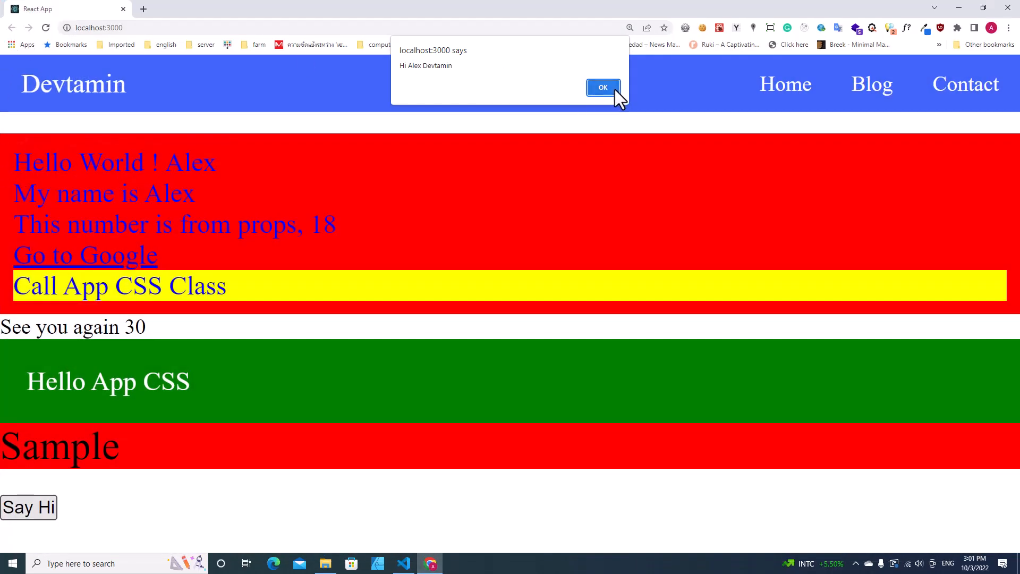
Confirm the Hi Alex Devtamin alert appears again on Say Hi and dismiss it.
left_click(602, 87)
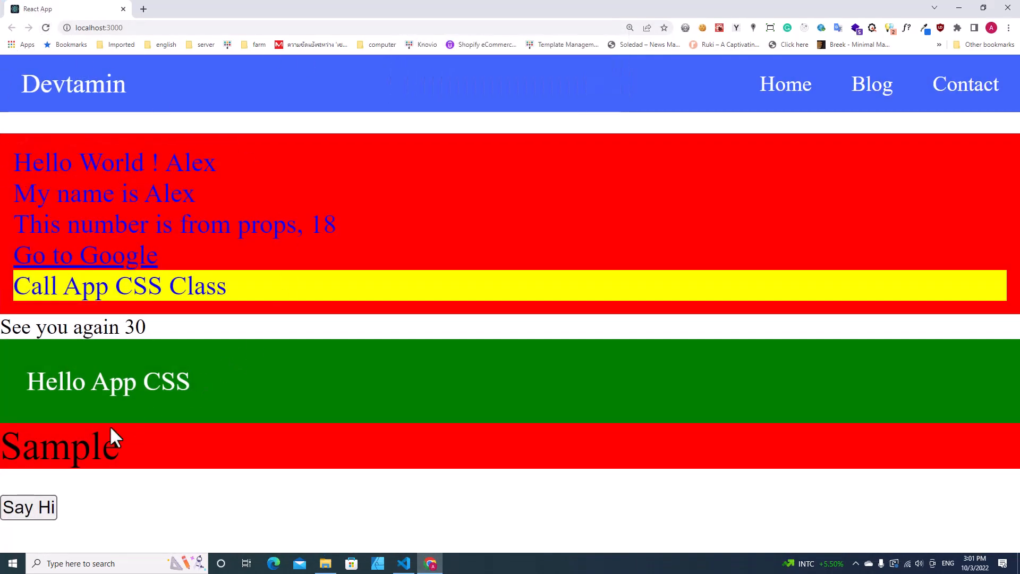
left_click(29, 507)
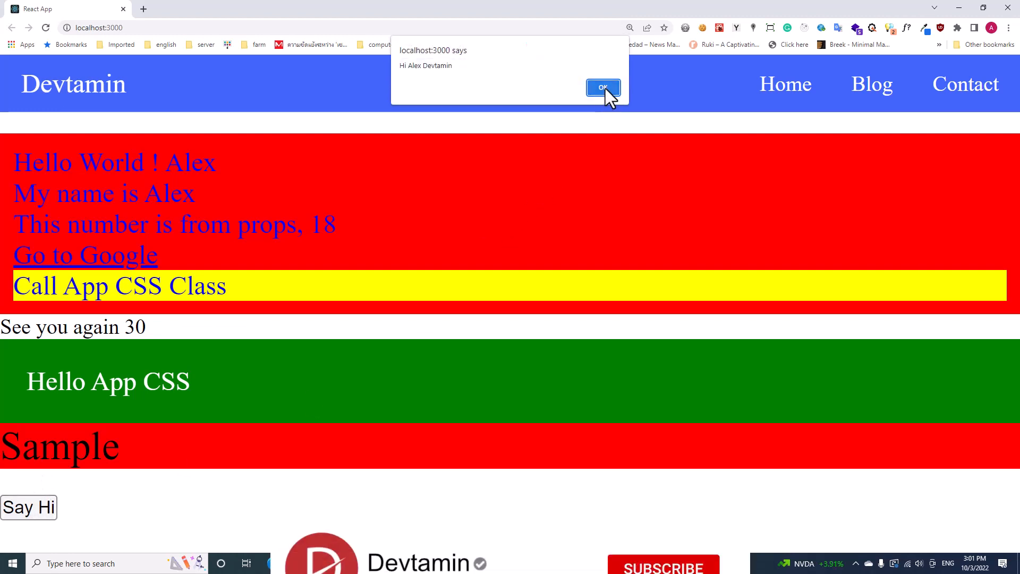
left_click(602, 87)
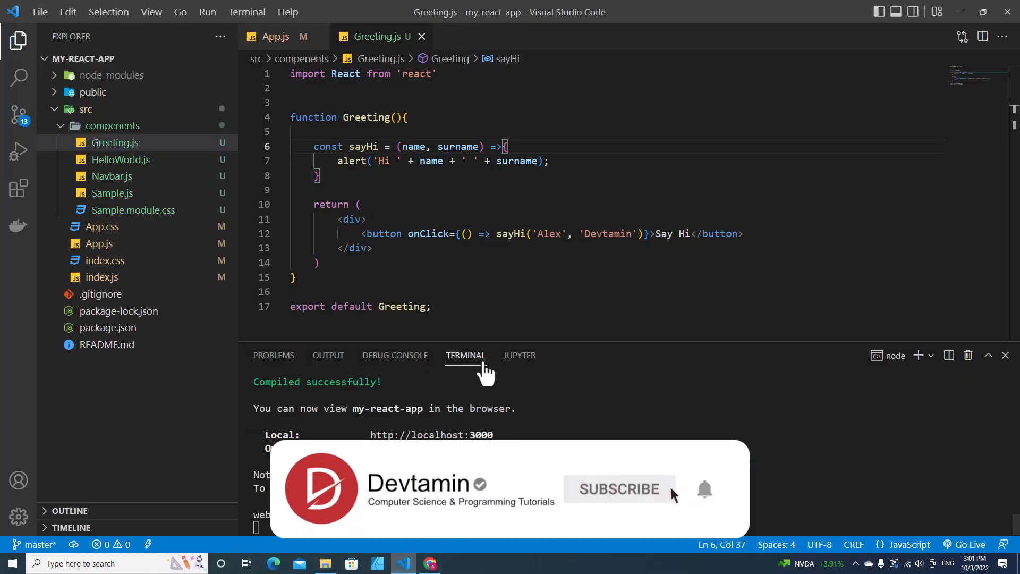
mouse_move(465, 365)
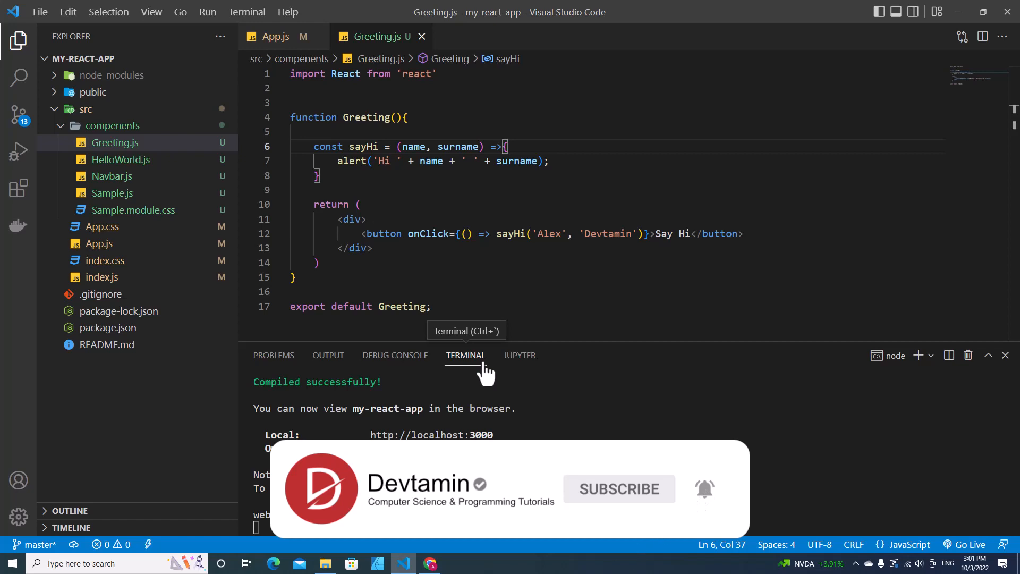